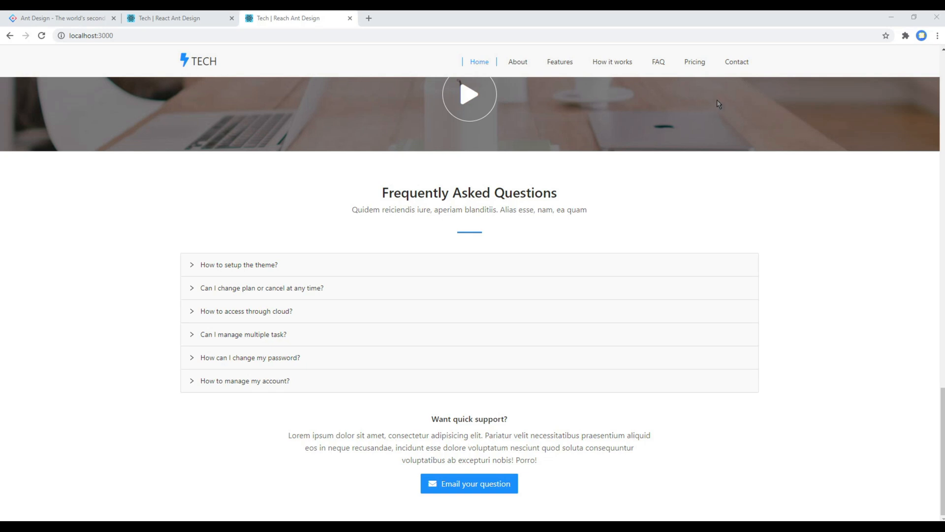
pyautogui.moveTo(732, 178)
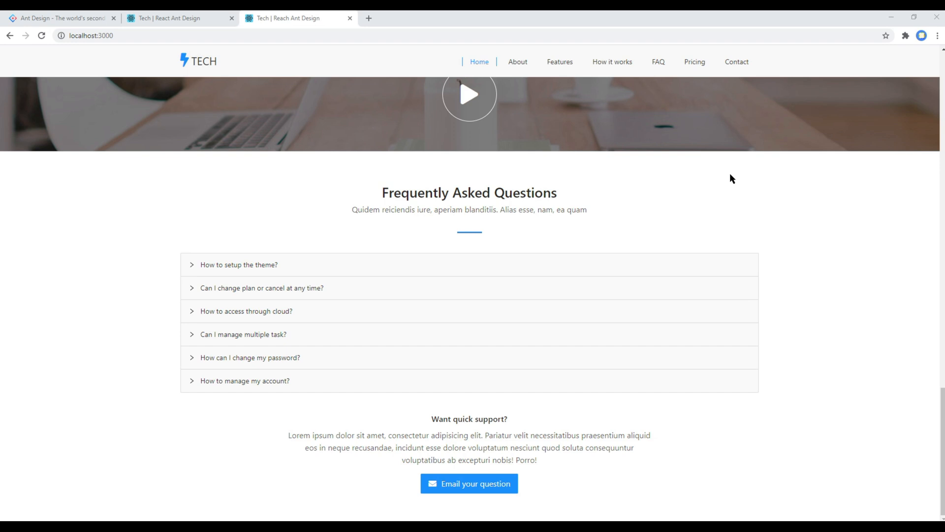
pyautogui.moveTo(625, 231)
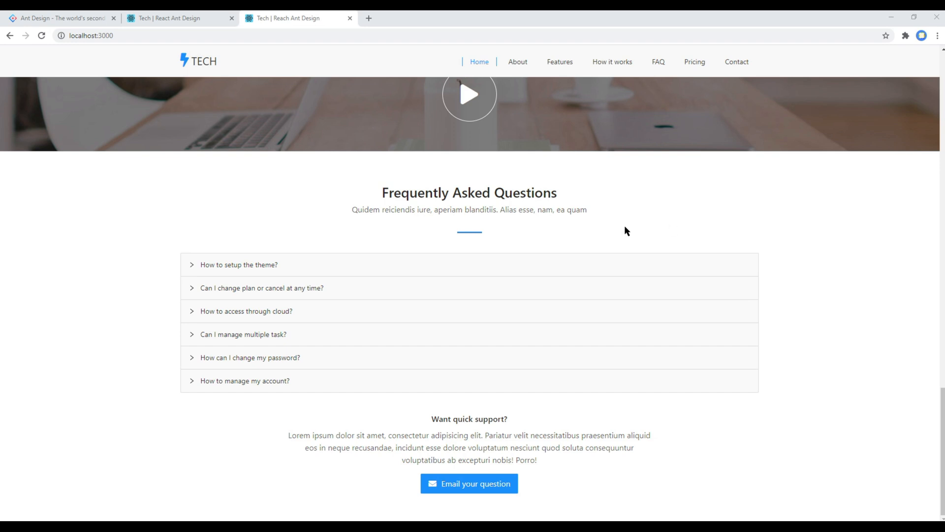
pyautogui.moveTo(337, 268)
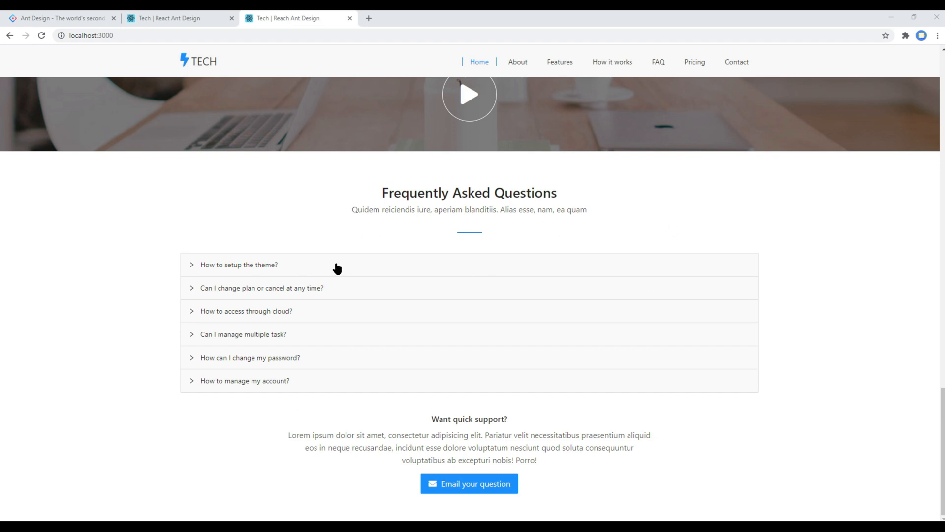
# - Expand the 'How to setup the theme?' FAQ answer locally, then view the demo's pricing plans
pyautogui.click(238, 265)
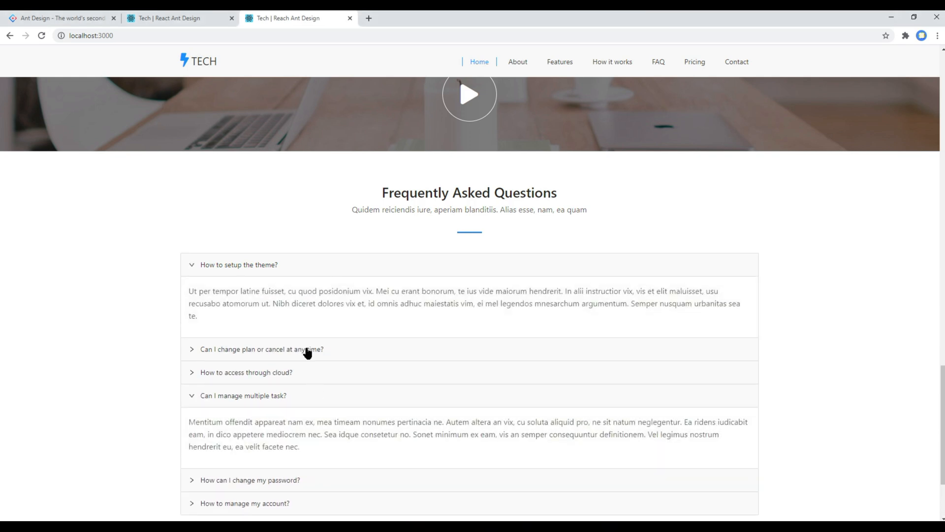
pyautogui.click(694, 61)
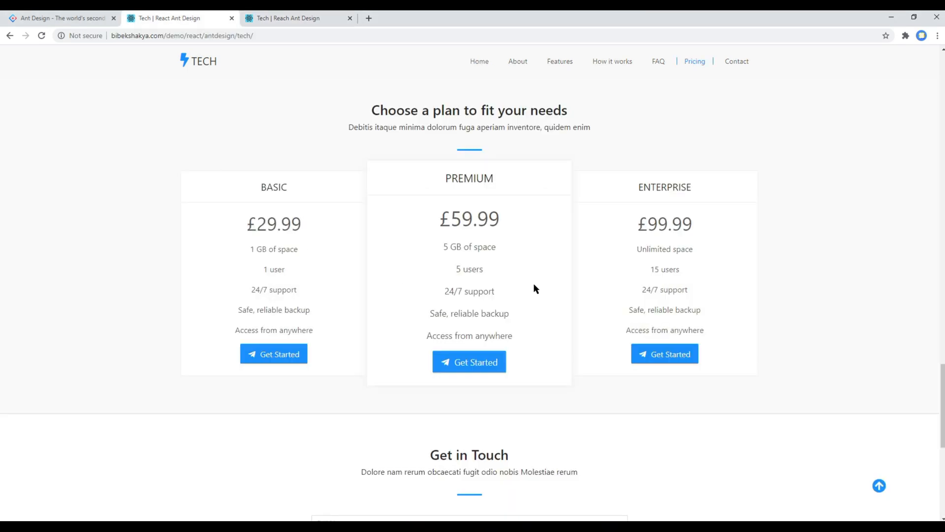
pyautogui.moveTo(369, 162)
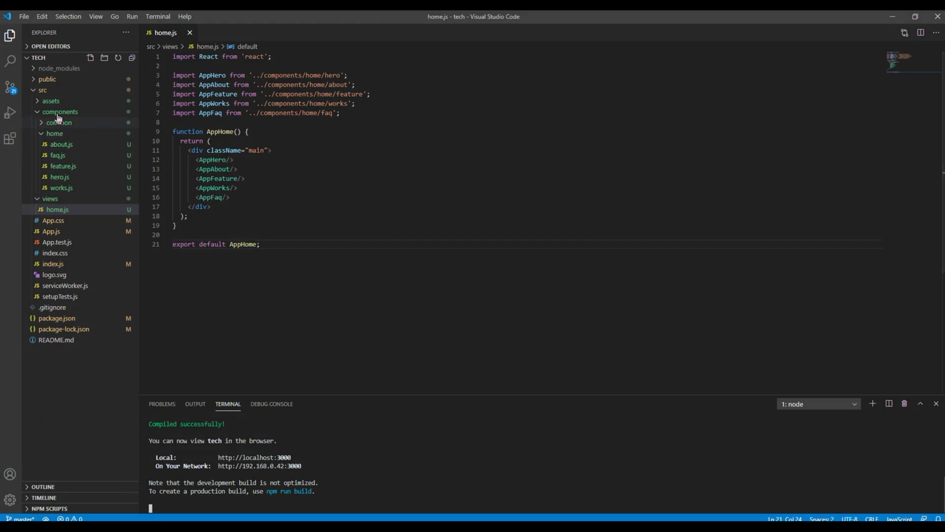
pyautogui.moveTo(54, 133)
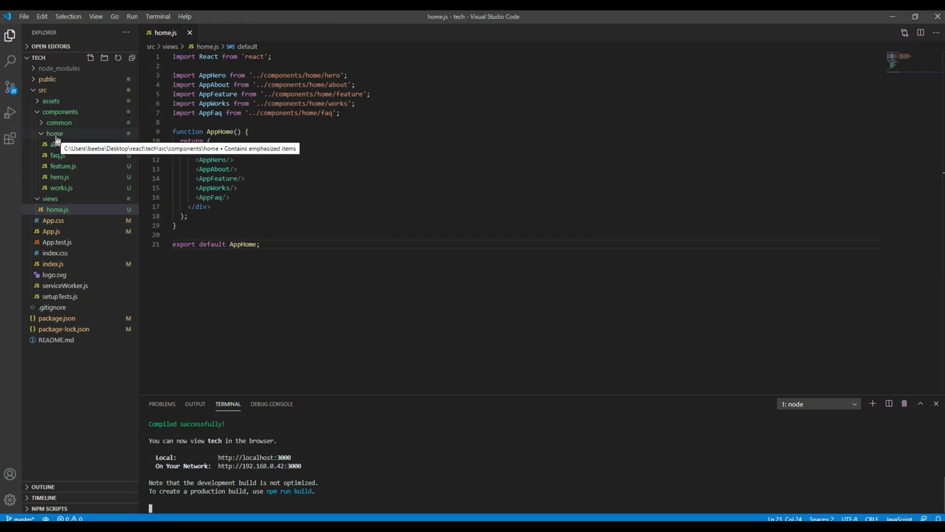
# - Create components/home/pricing.js with an AppPricing component returning a 'Pricing' heading
pyautogui.click(90, 57)
pyautogui.write('pricing.js')
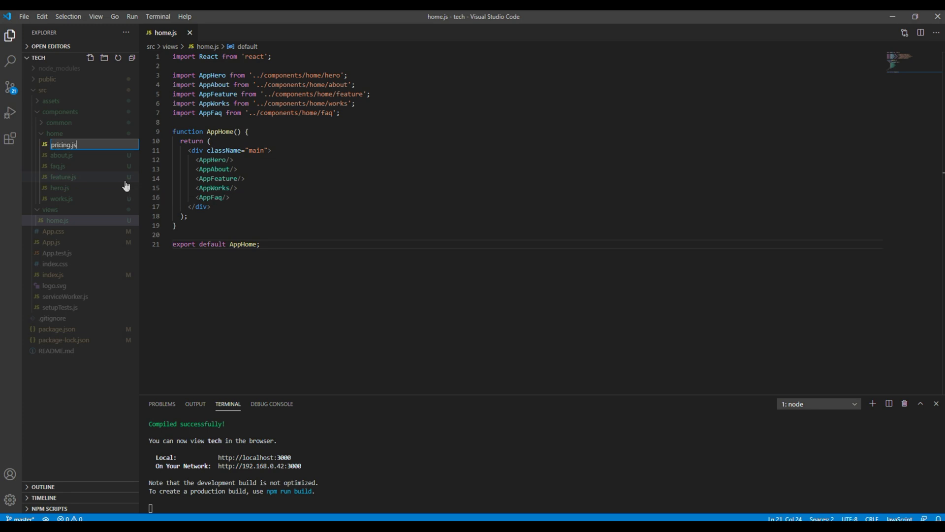
pyautogui.press('Enter')
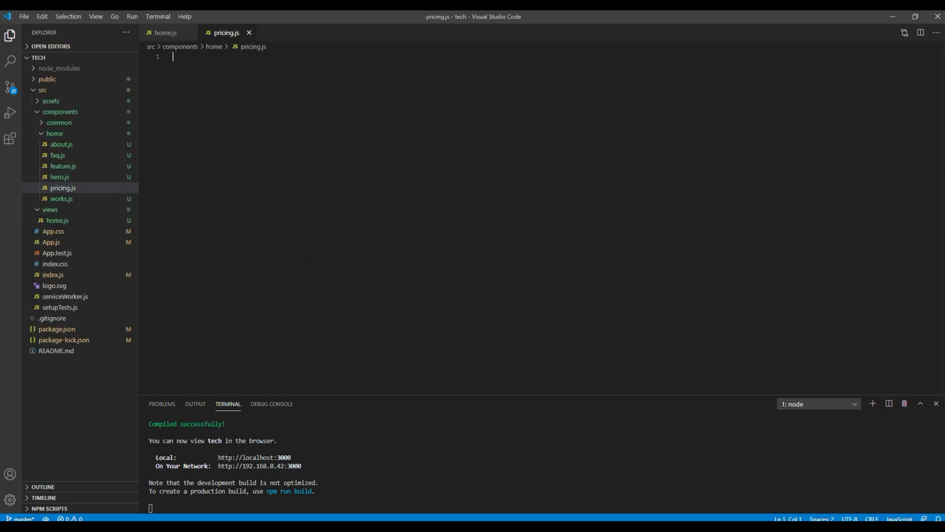
pyautogui.write("import React from 'react';")
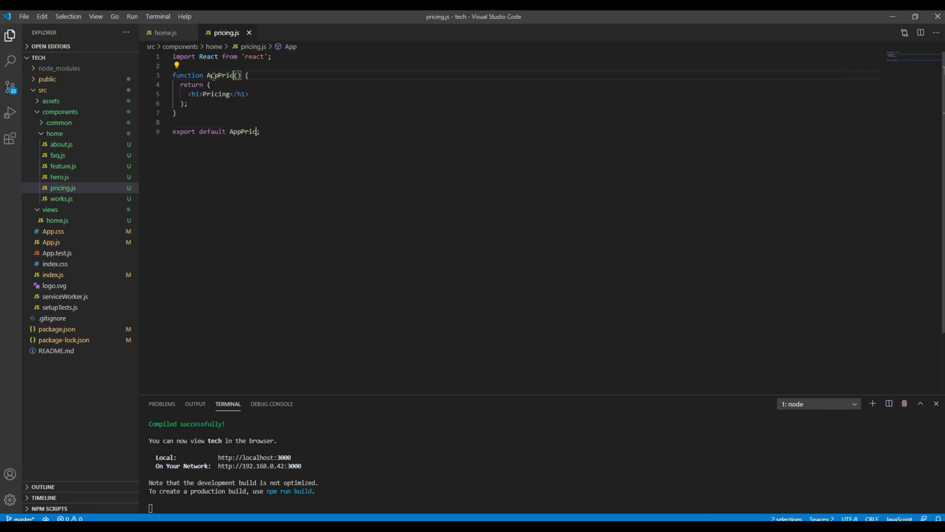
pyautogui.write('ing')
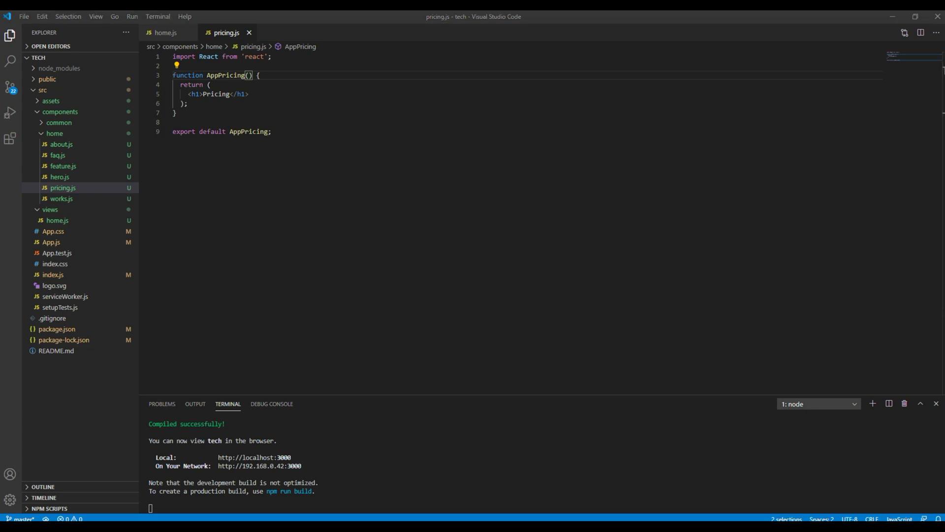
# - Import AppPricing from '../components/home/pricing' in views/home.js and place it in the markup
pyautogui.click(271, 132)
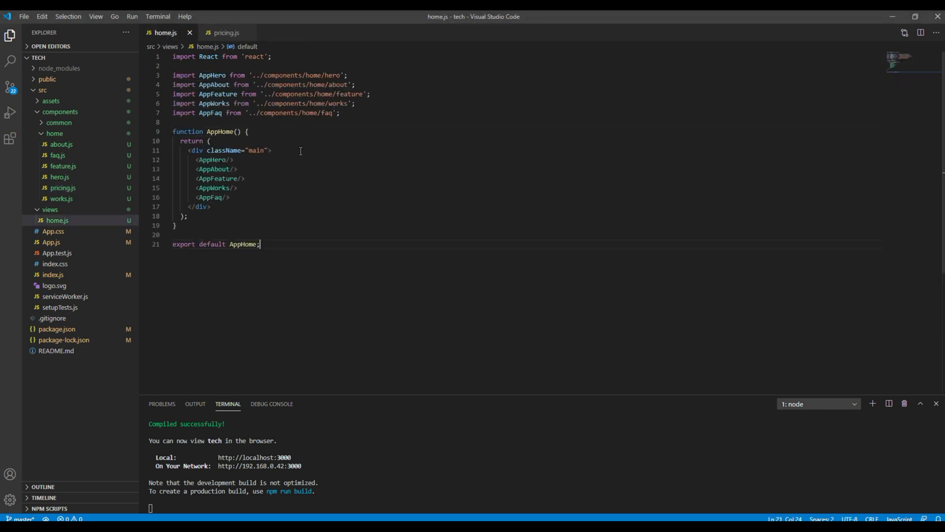
pyautogui.write("import AppPricing from '../components/home/pricing';")
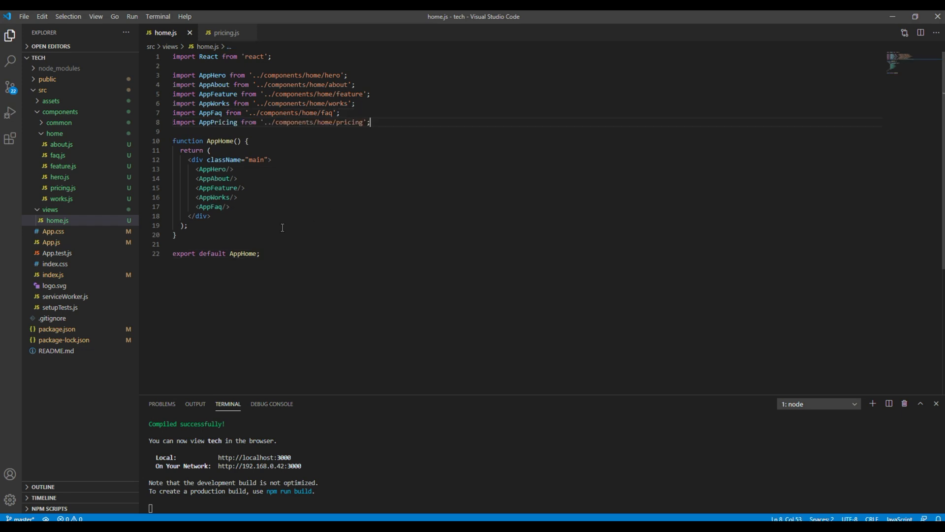
pyautogui.click(229, 206)
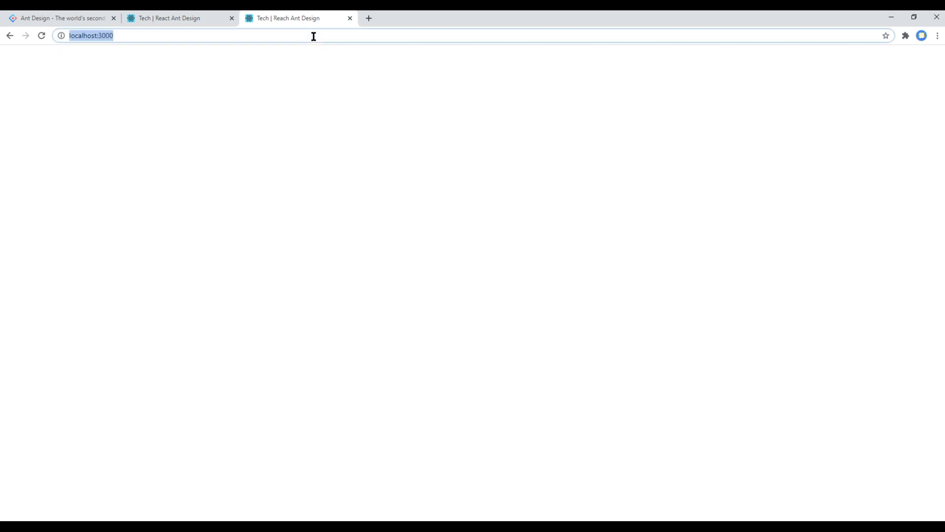
# - Reload localhost:3000 to show the Pricing heading below the FAQ section
pyautogui.press('Return')
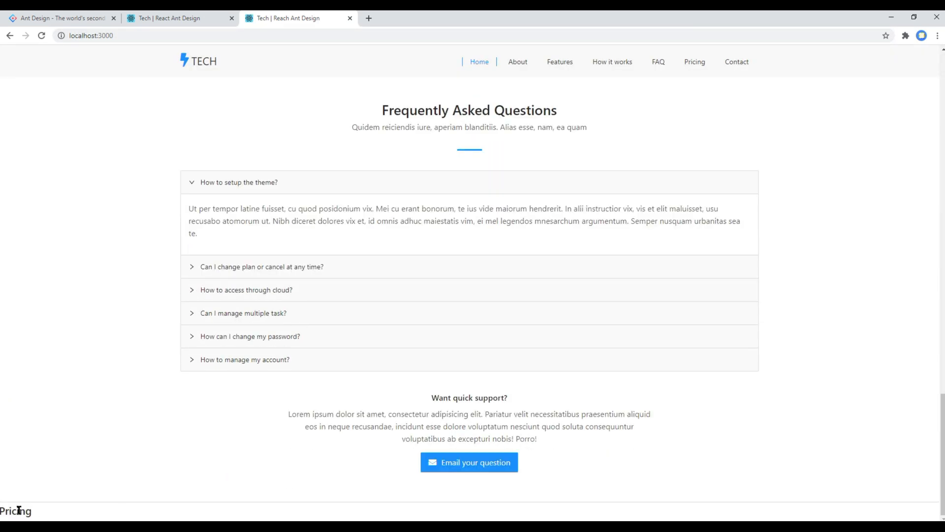
pyautogui.moveTo(102, 420)
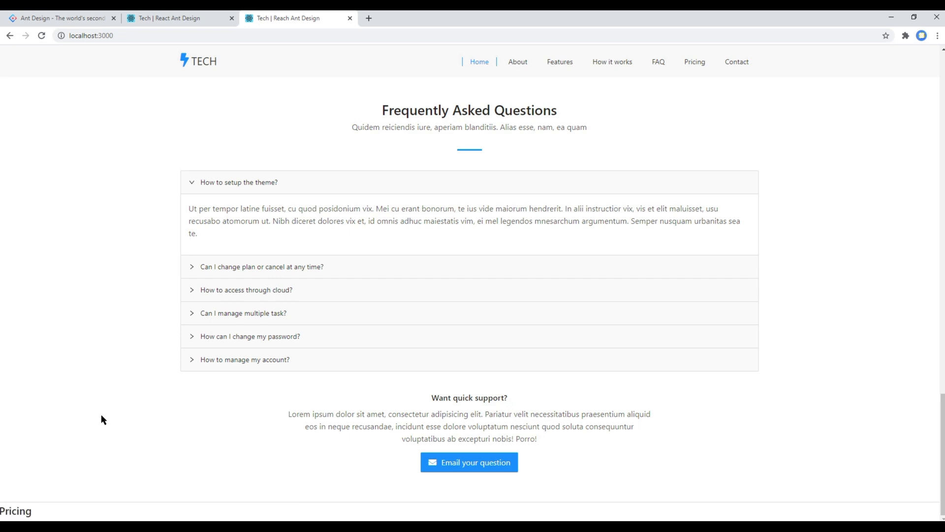
pyautogui.moveTo(111, 209)
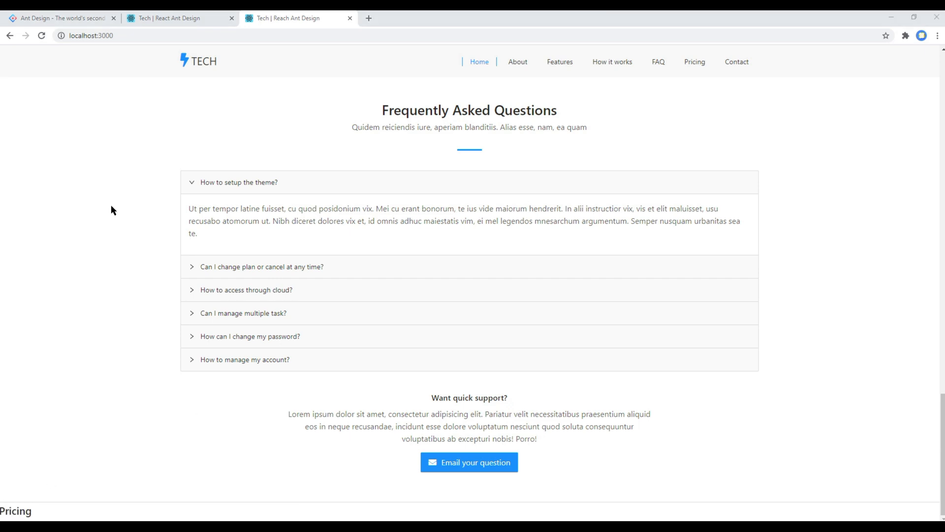
# - Open the Ant Design List component docs and scroll to the Grid card example
pyautogui.click(60, 18)
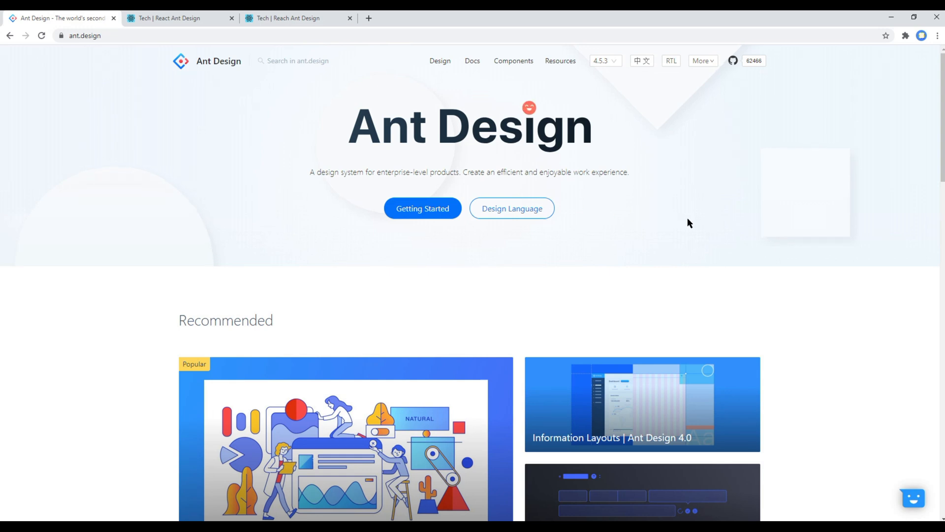
pyautogui.moveTo(287, 114)
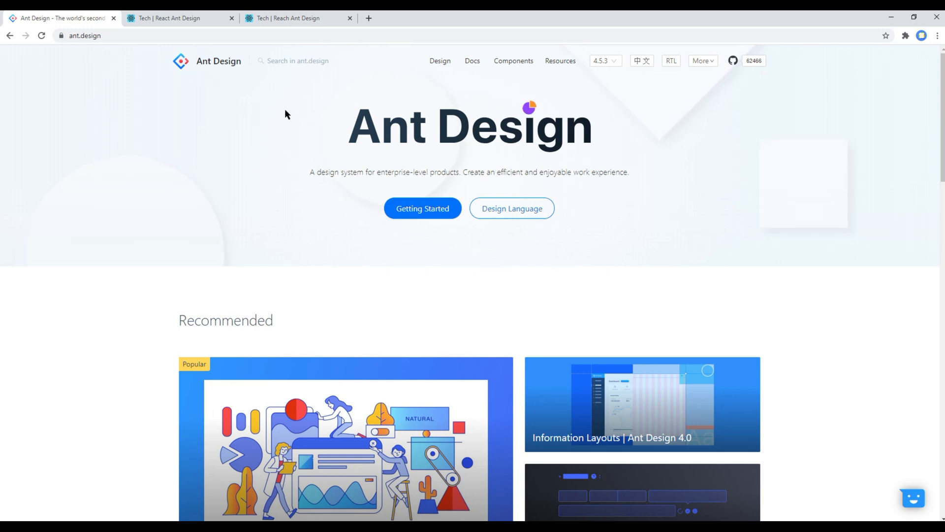
pyautogui.click(513, 60)
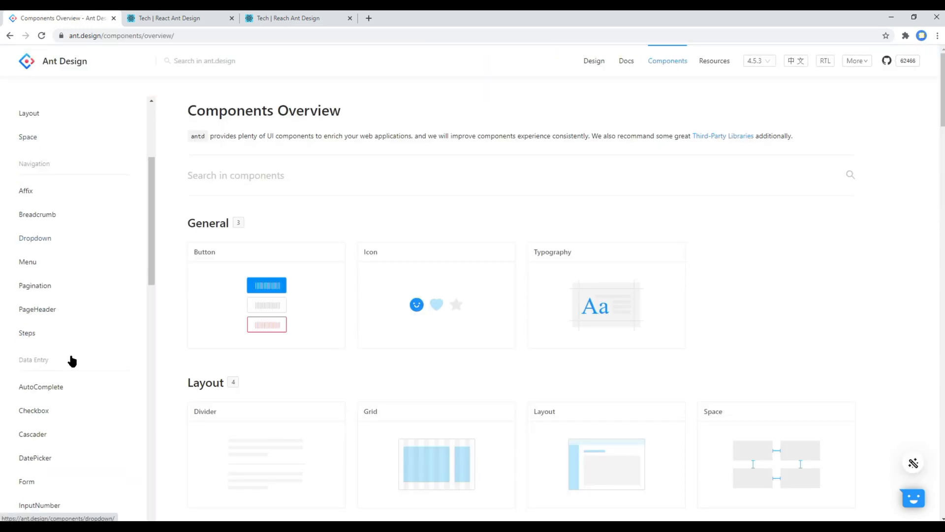
pyautogui.scroll(-3)
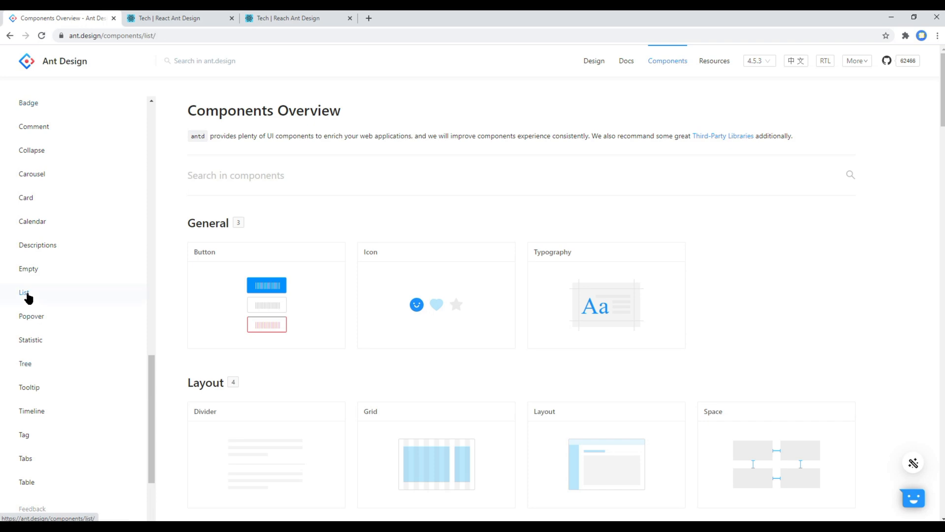
pyautogui.click(177, 18)
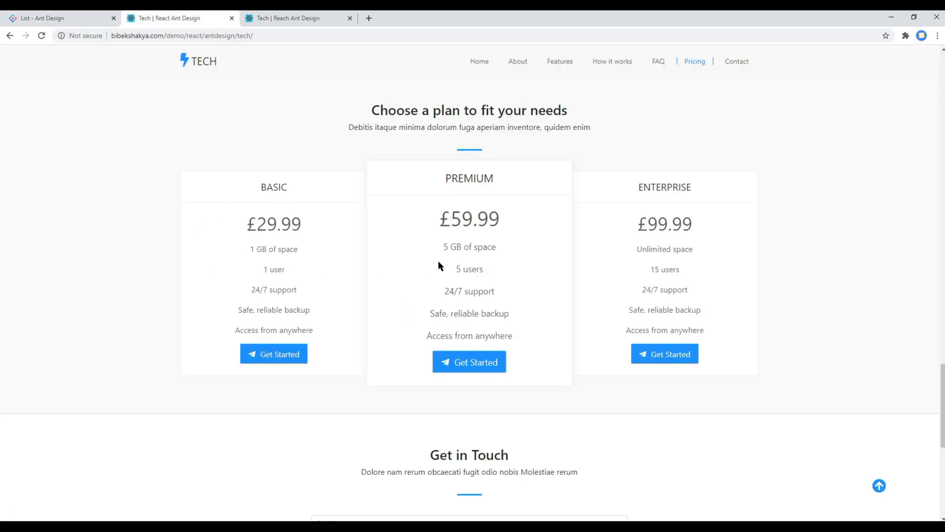
pyautogui.moveTo(70, 60)
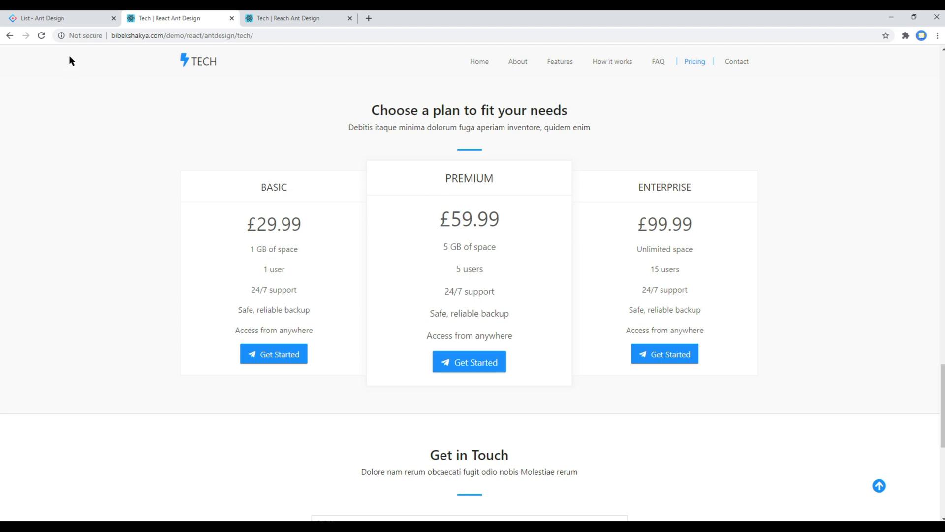
pyautogui.click(60, 17)
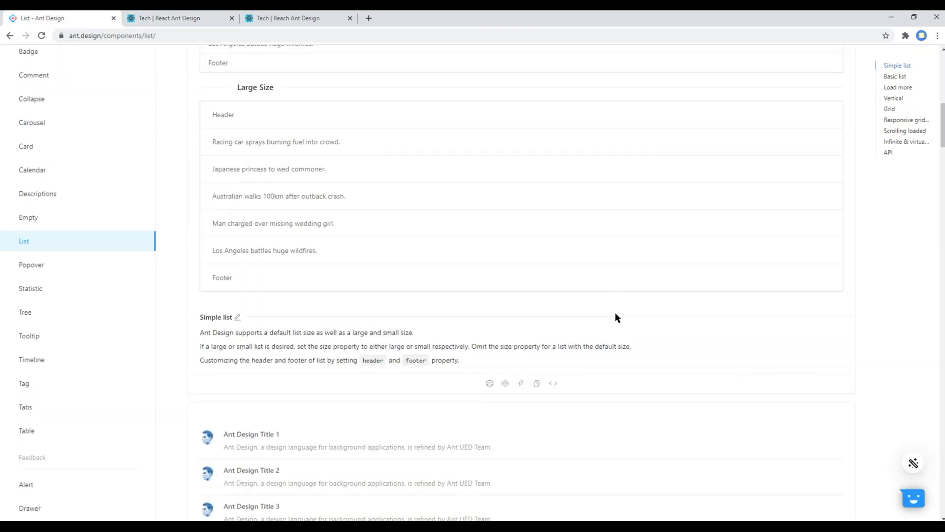
pyautogui.scroll(-3)
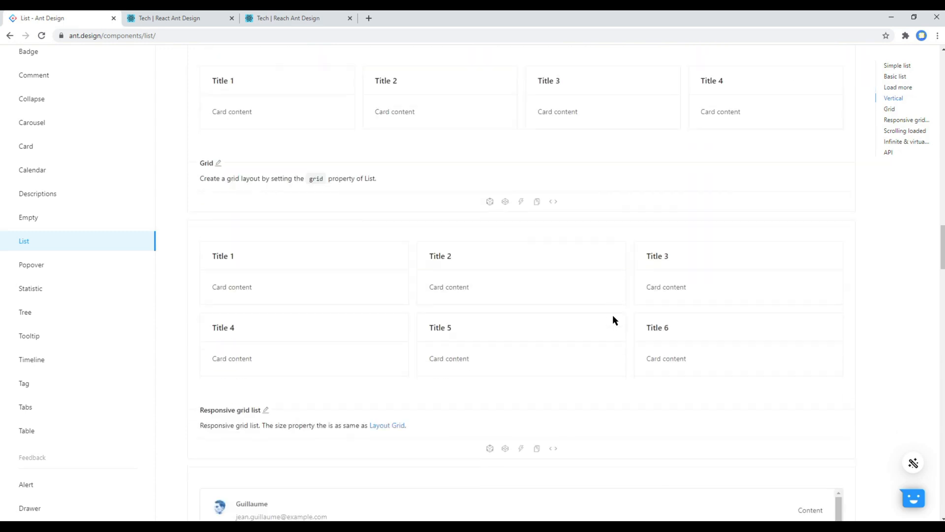
pyautogui.scroll(-3)
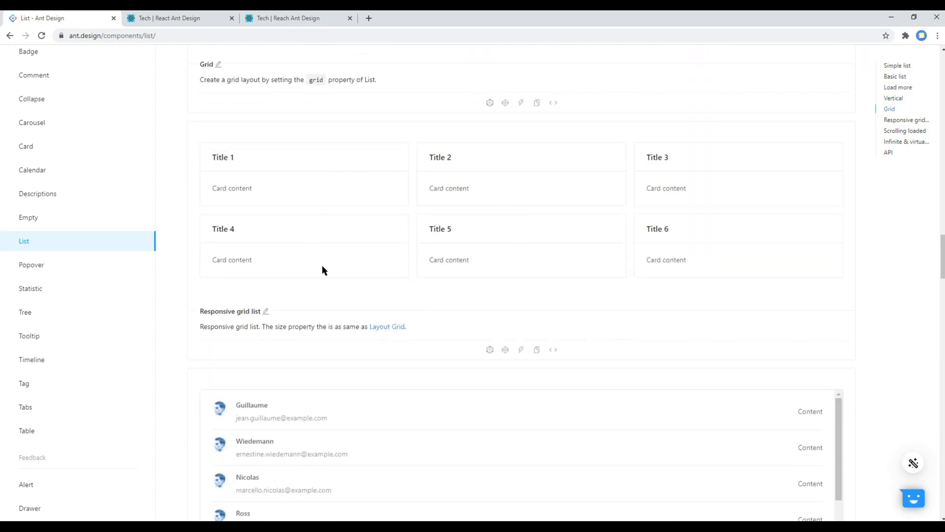
pyautogui.moveTo(461, 185)
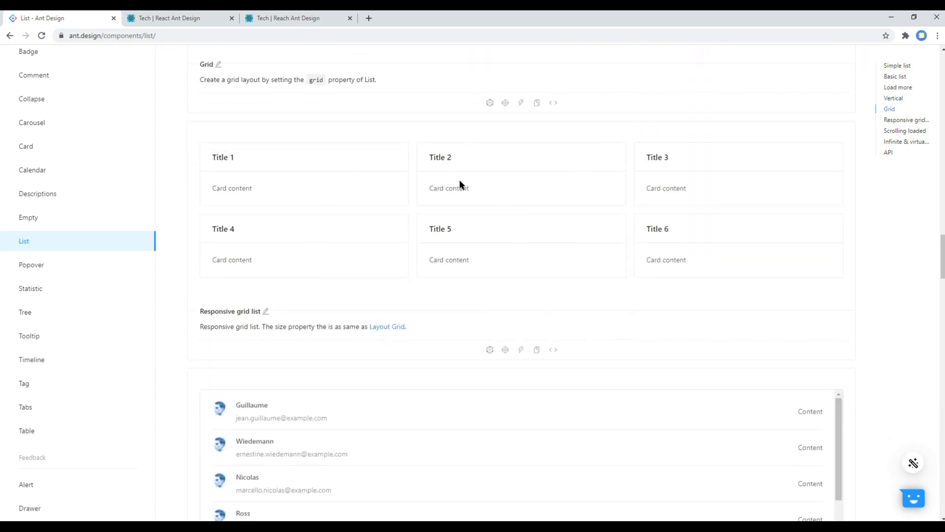
pyautogui.scroll(-3)
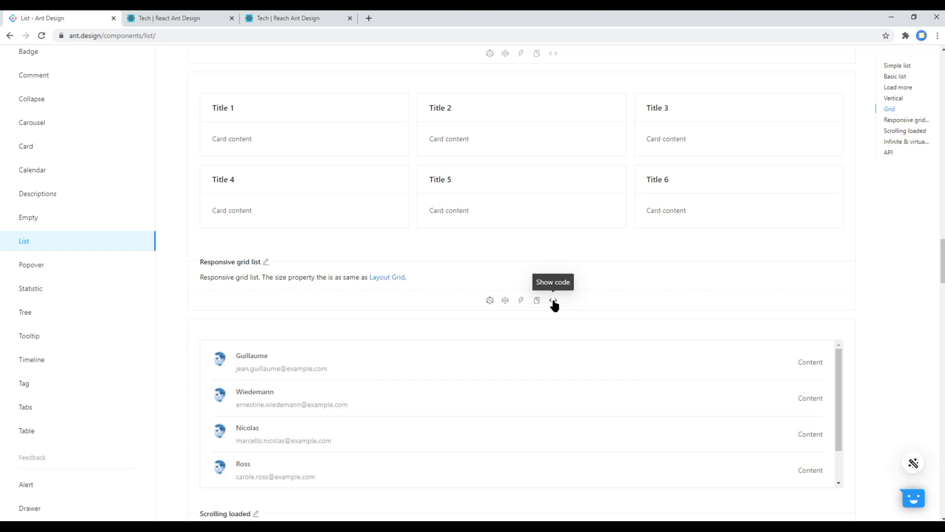
# - Expand the Responsive grid list example code and copy its data array and List markup
pyautogui.click(553, 300)
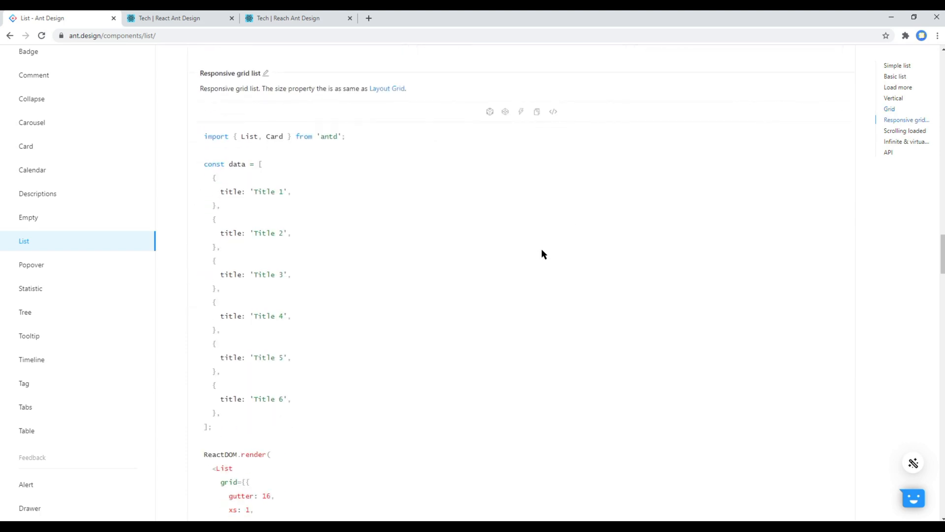
pyautogui.scroll(-3)
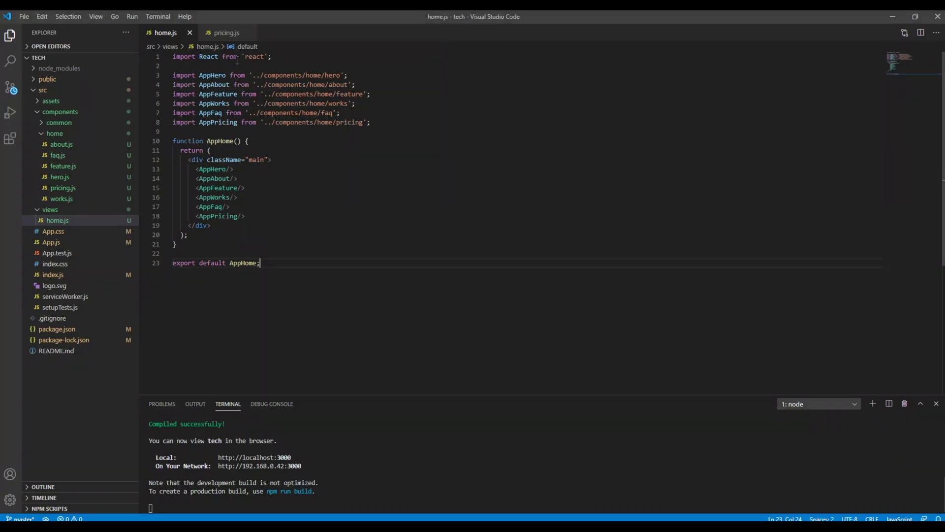
pyautogui.click(225, 32)
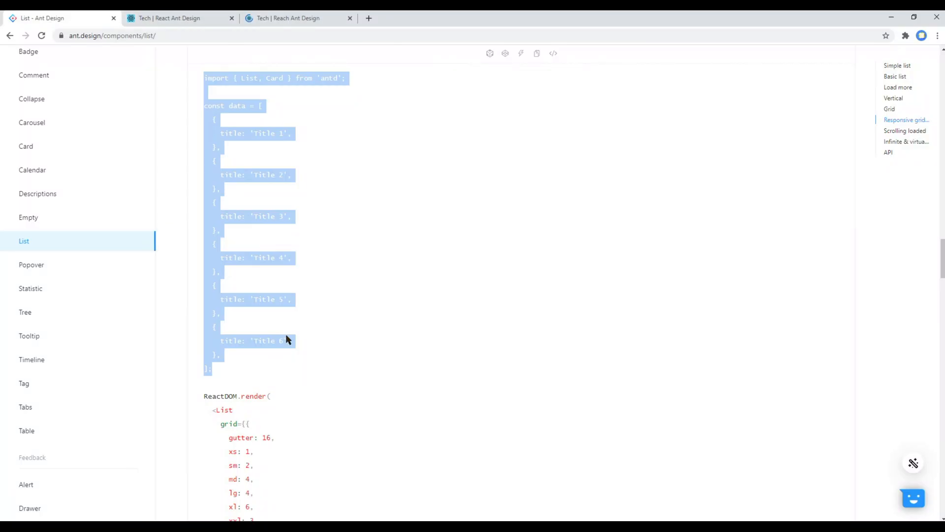
pyautogui.scroll(-3)
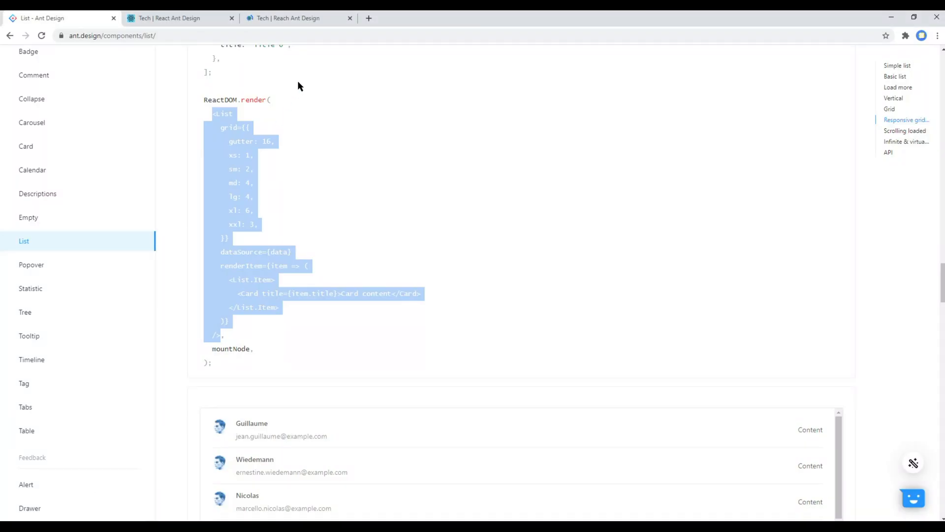
# - Scroll the localhost:3000 tab to the new Title 1–6 card grid
pyautogui.click(290, 18)
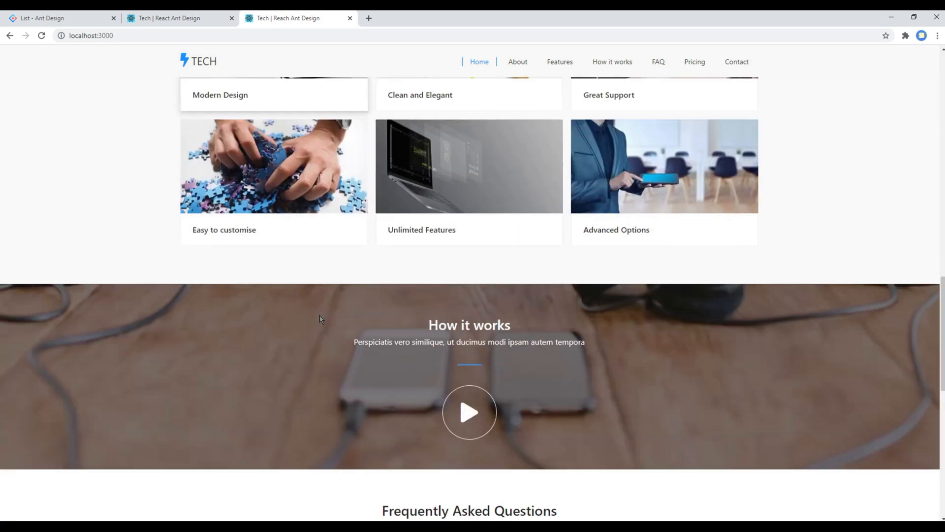
pyautogui.scroll(-3)
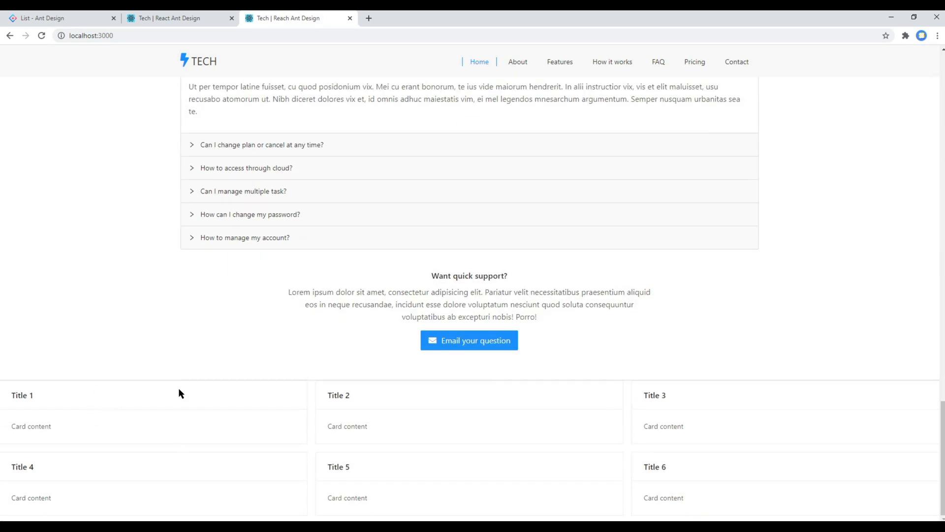
pyautogui.moveTo(577, 459)
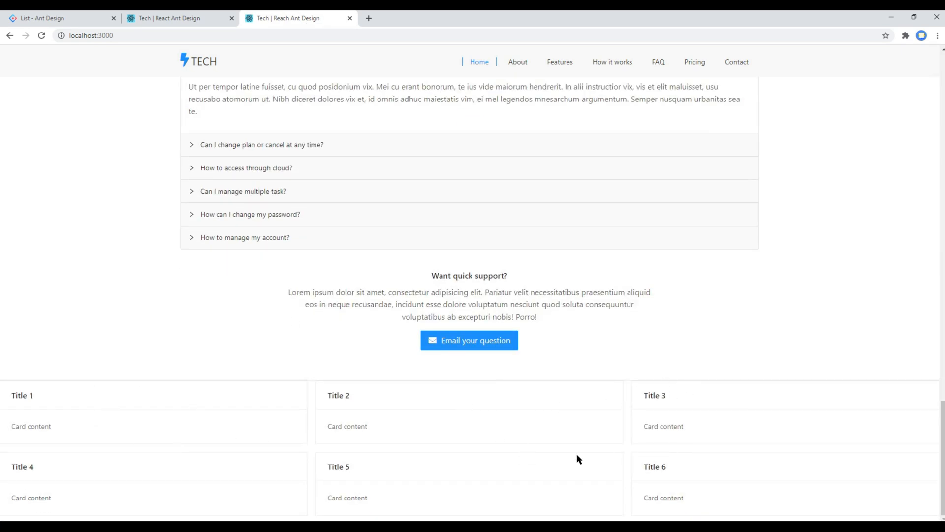
pyautogui.moveTo(264, 458)
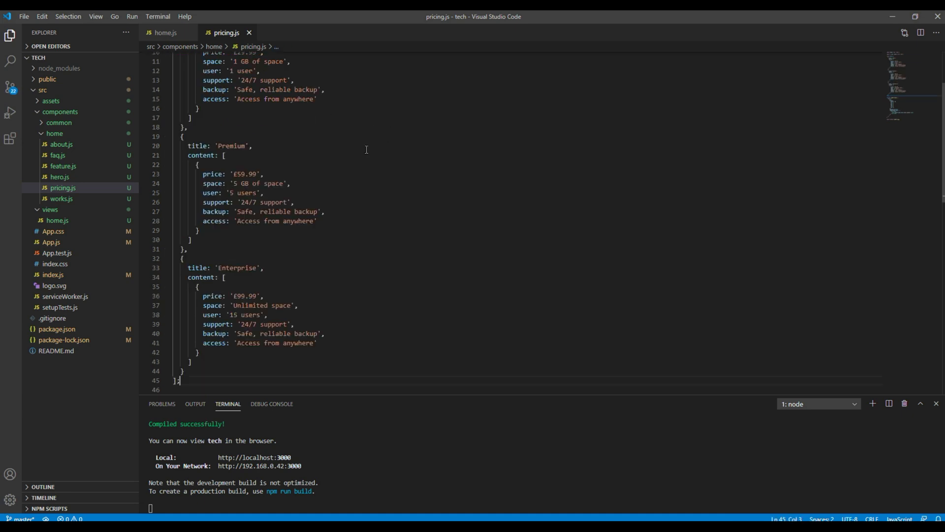
# - Replace 'Card content' in pricing.js with <p>{item.content[0].price}</p>
pyautogui.scroll(-3)
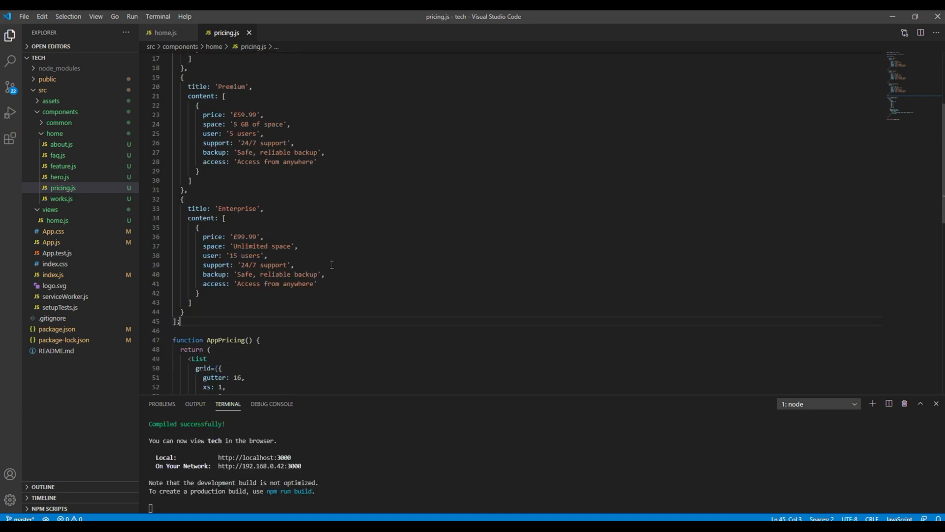
pyautogui.scroll(-3)
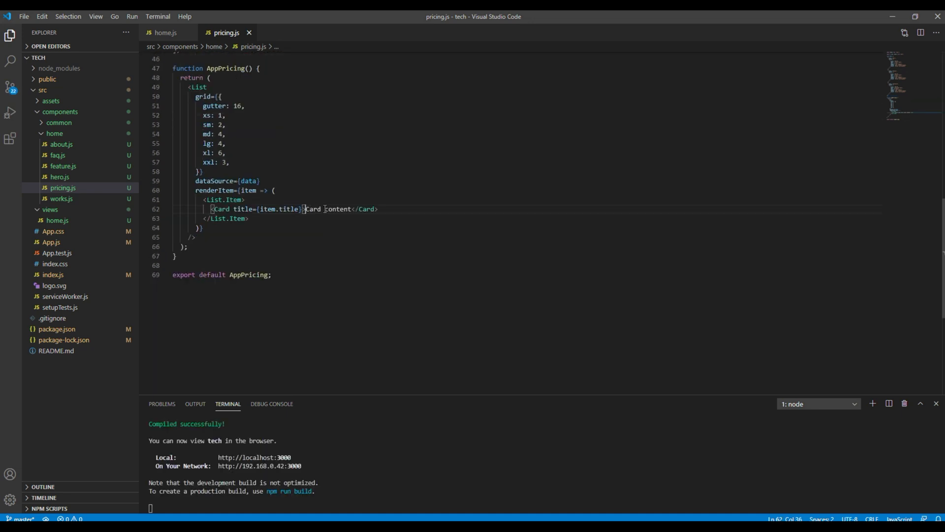
pyautogui.doubleClick(330, 209)
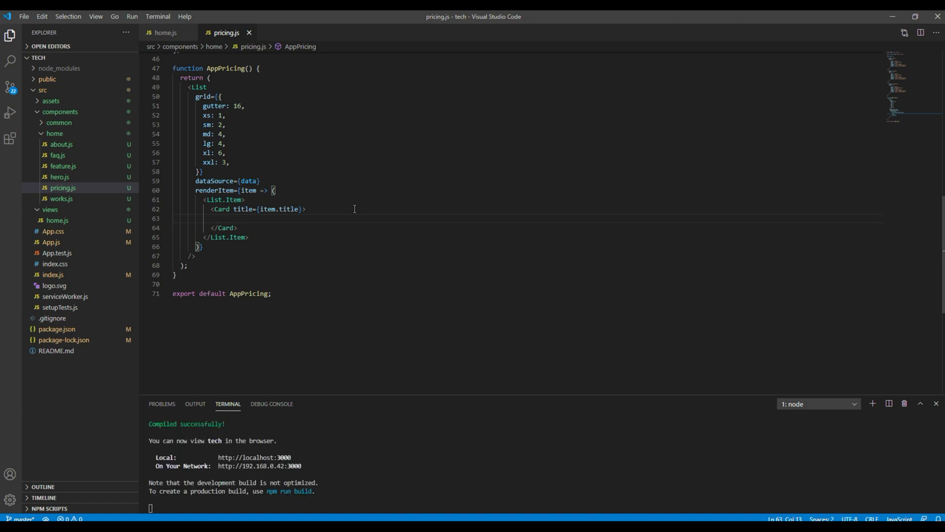
pyautogui.write('}</p>')
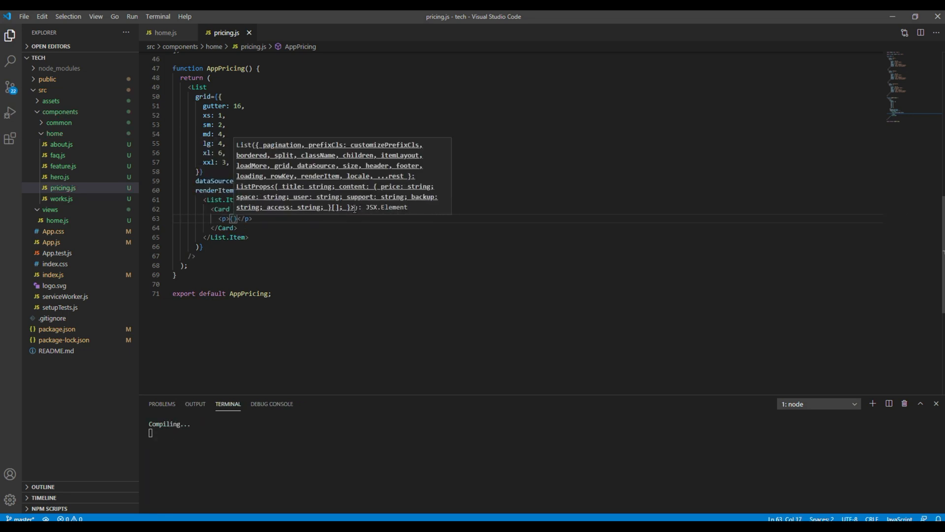
pyautogui.write('item.content[0].')
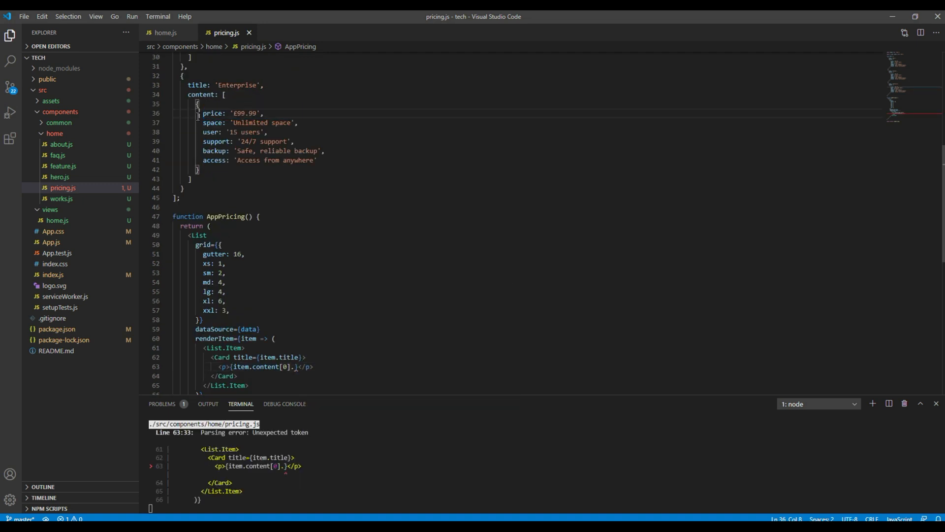
pyautogui.doubleClick(212, 64)
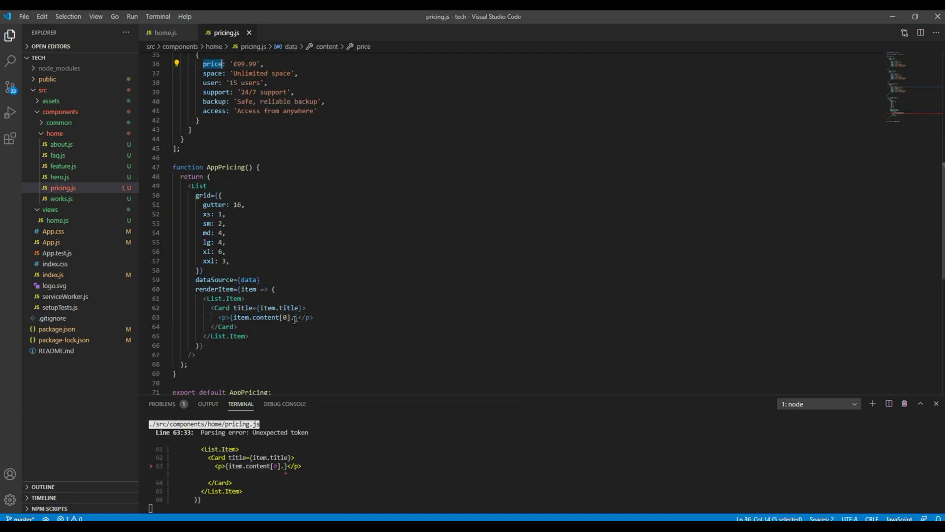
pyautogui.write('price')
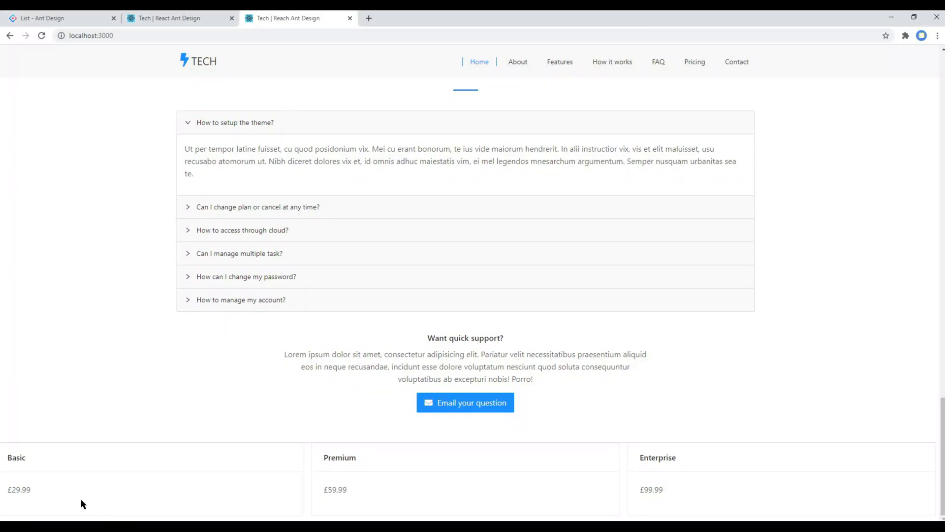
# - Duplicate the price line and rename fields to space, user, support, backup and access
pyautogui.doubleClick(335, 489)
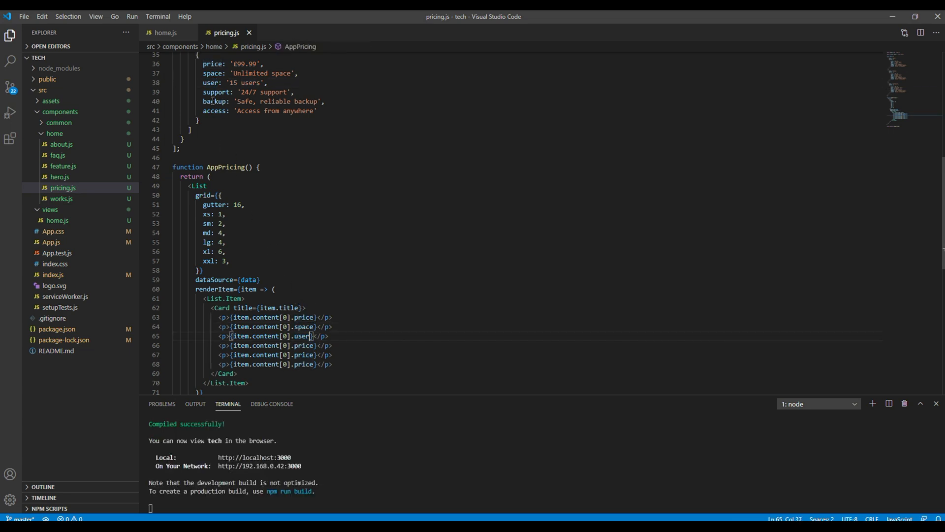
pyautogui.doubleClick(303, 344)
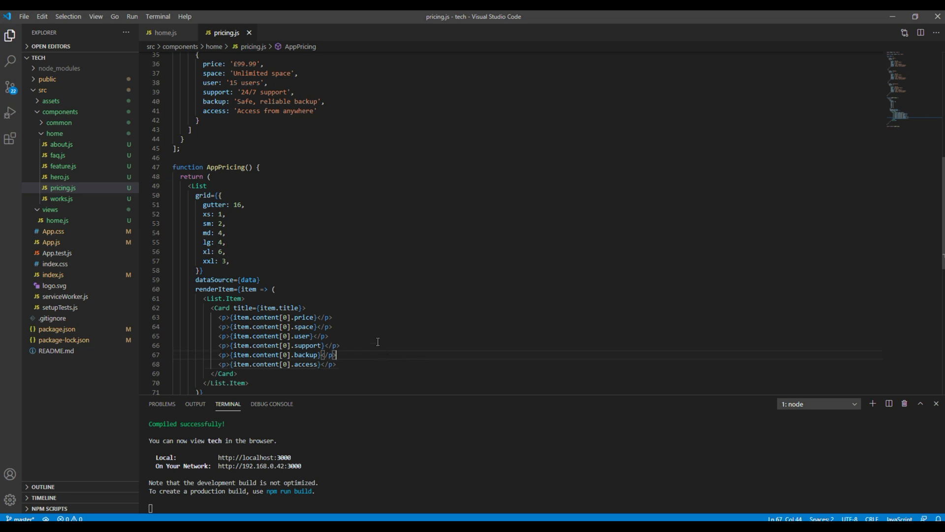
pyautogui.scroll(-3)
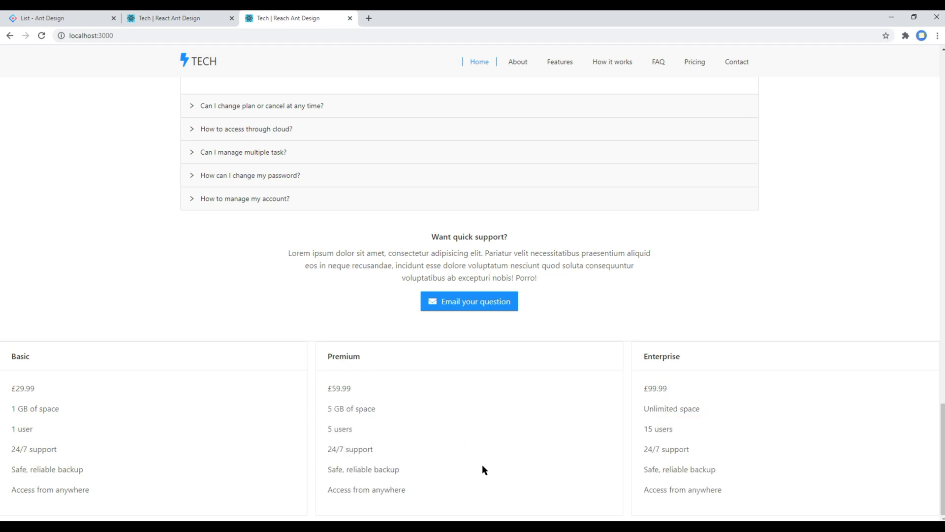
pyautogui.moveTo(708, 323)
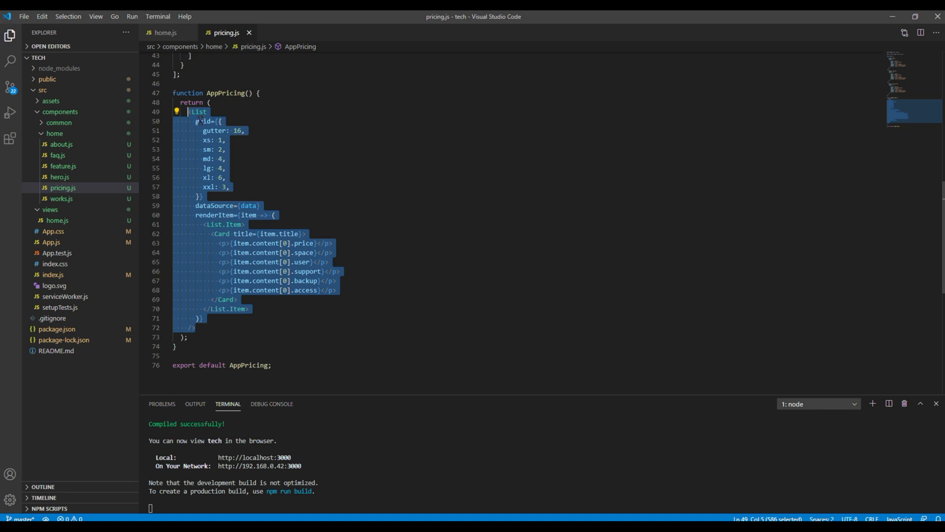
# - Wrap the cards in <div className="block pricingBlock bgGray"> with a container-fluid div, and save
pyautogui.write('<div>')
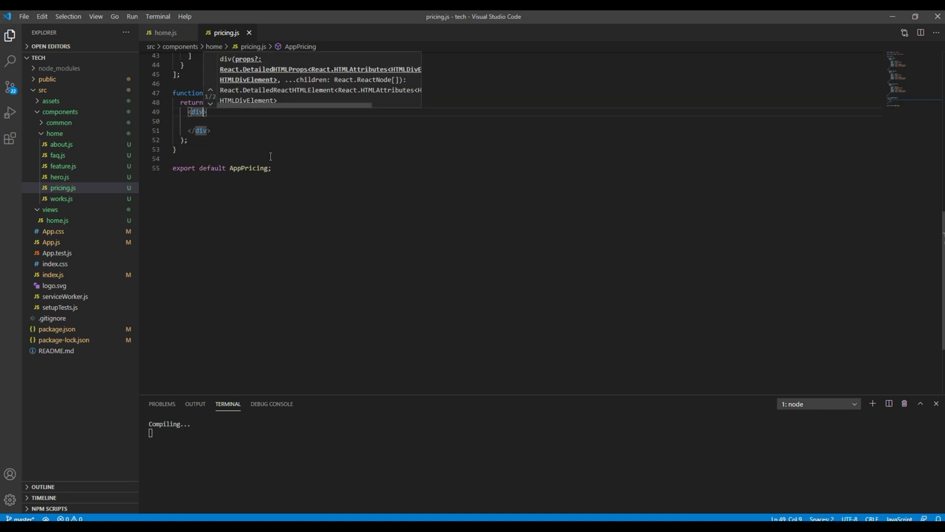
pyautogui.write('className')
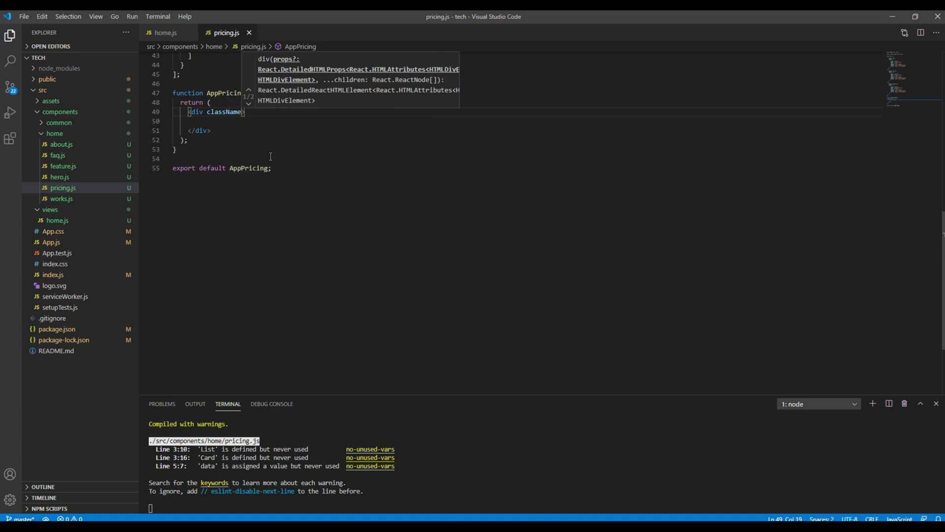
pyautogui.write('"block"')
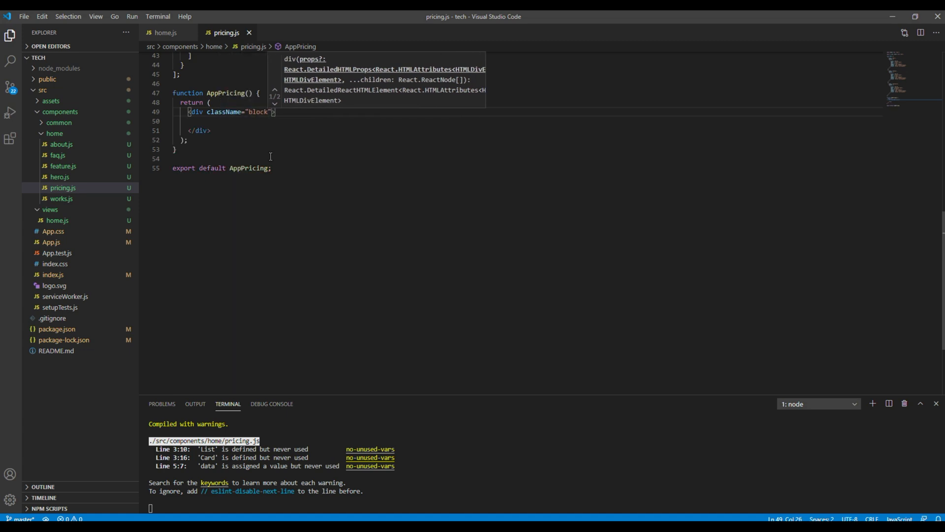
pyautogui.write('pricingB')
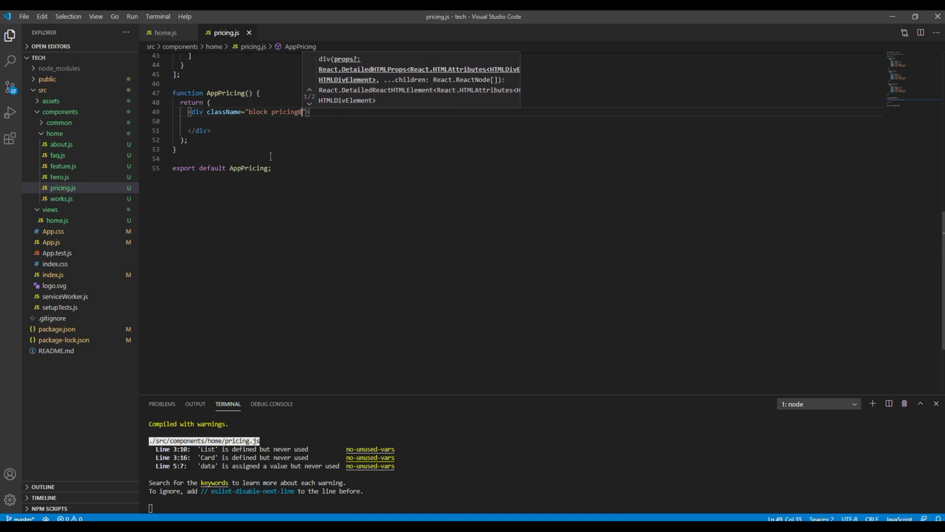
pyautogui.write('lock')
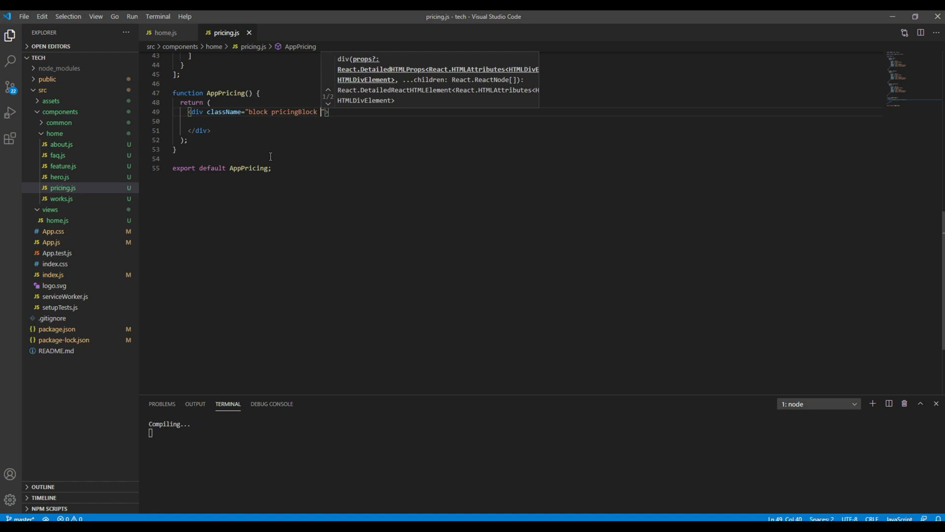
pyautogui.write('bgGray')
pyautogui.click(343, 120)
pyautogui.write('<div className="container-fluid"></div>')
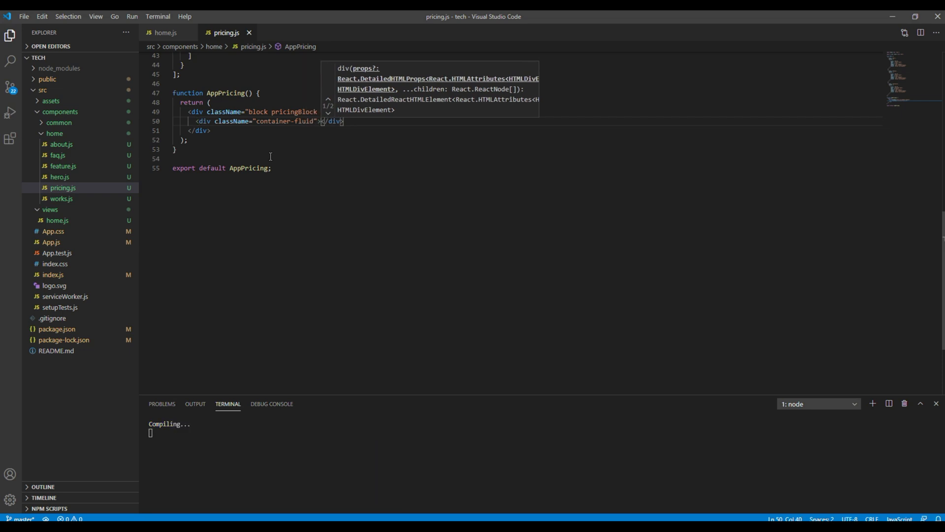
pyautogui.press('Return')
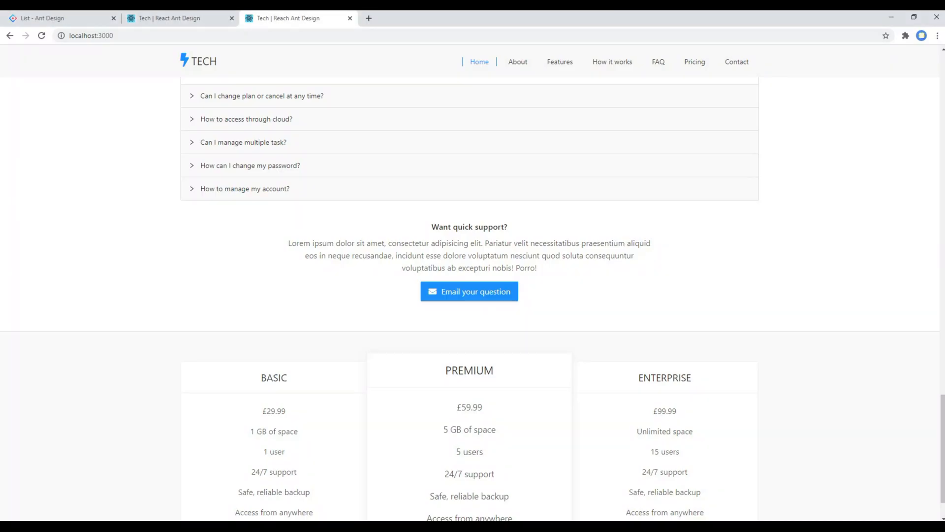
# - Compare the rebuilt pricing layout against the finished demo site
pyautogui.scroll(-3)
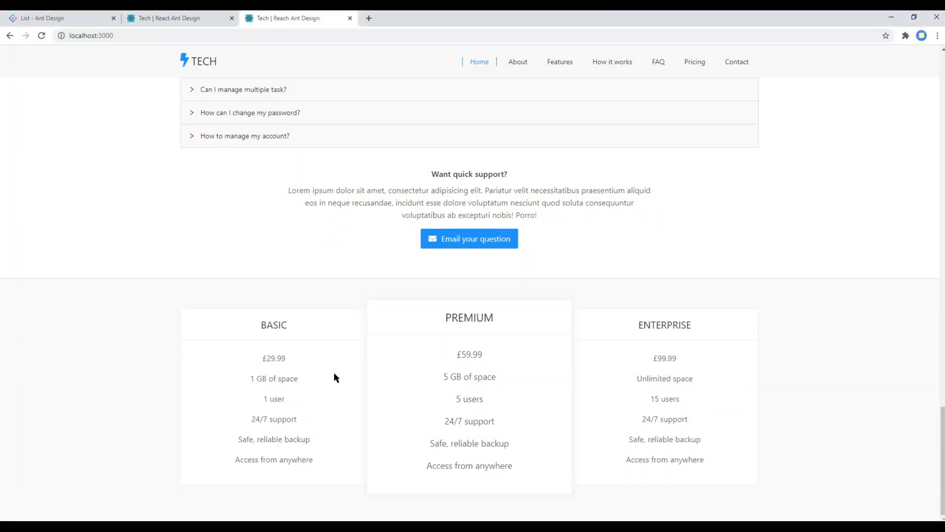
pyautogui.click(175, 18)
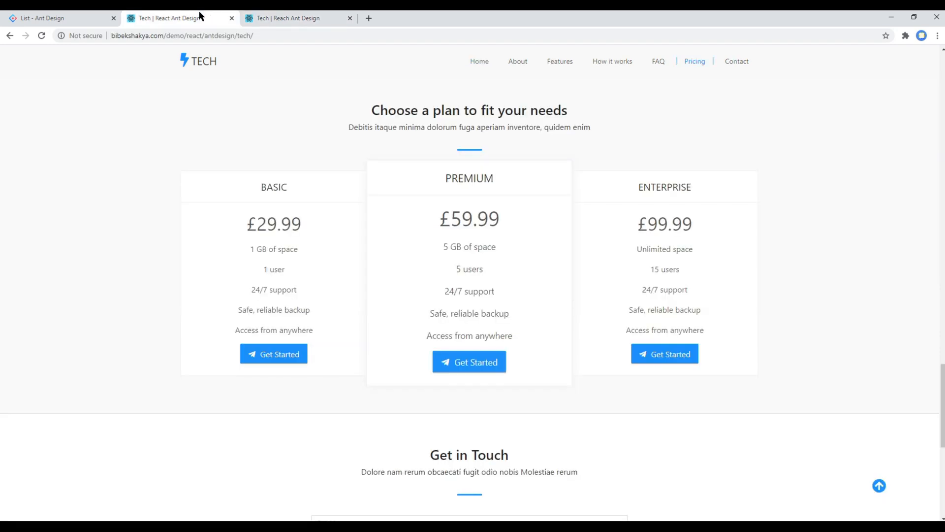
pyautogui.moveTo(497, 59)
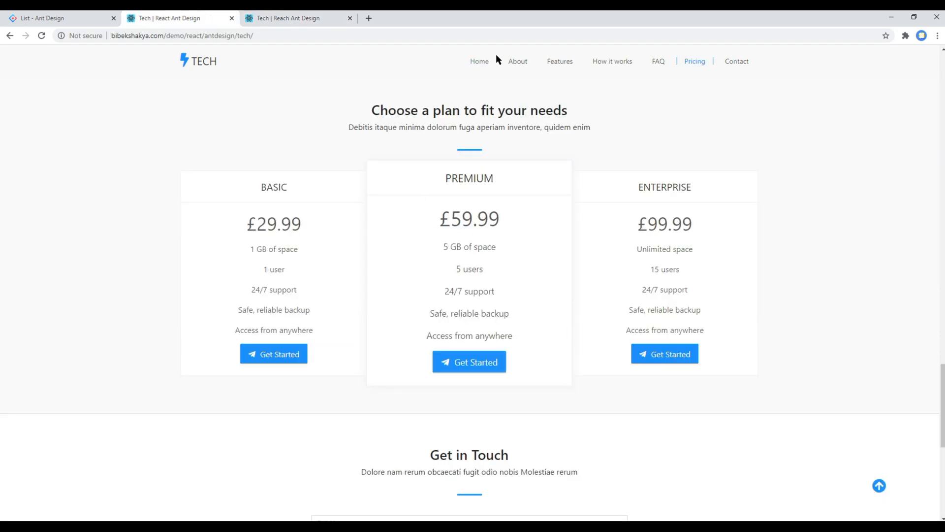
pyautogui.click(174, 19)
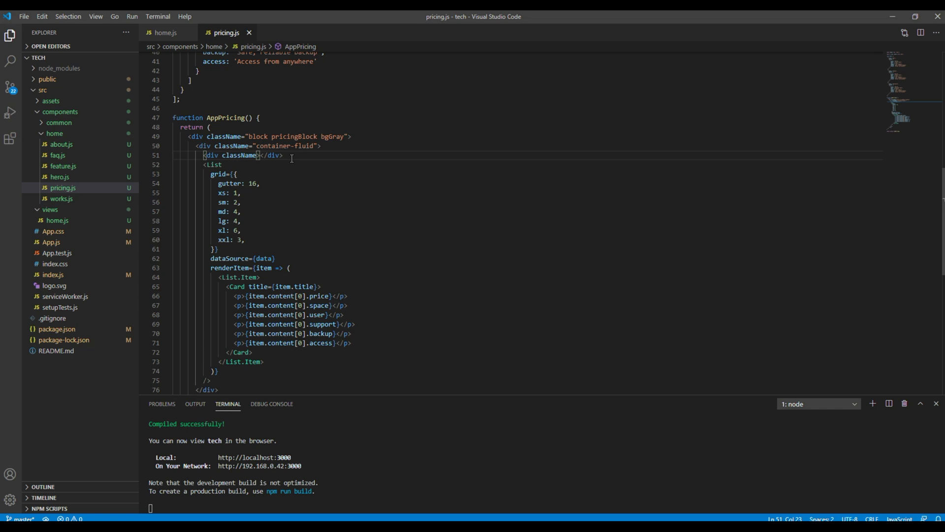
# - Add a titleHolder div with h2 'Choose a plan to fit your needs' and a Debitis subtitle
pyautogui.write('titleHolder"')
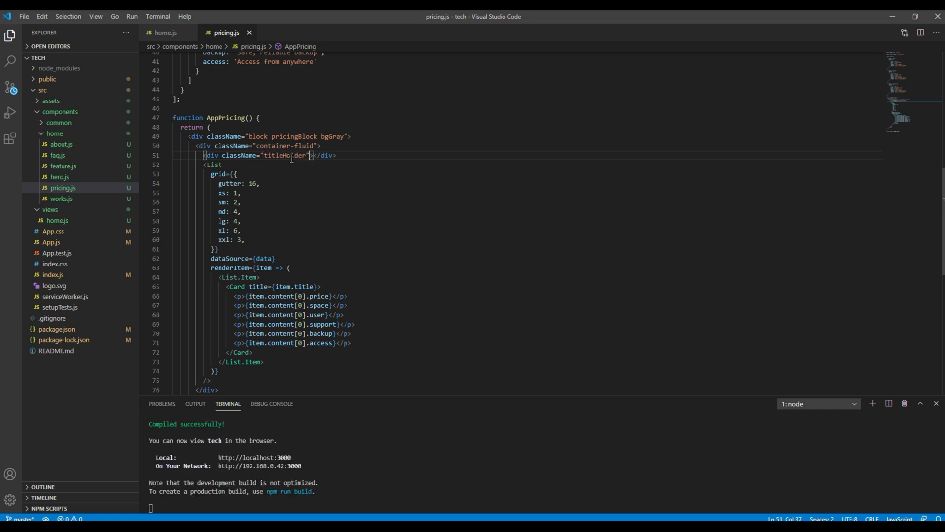
pyautogui.write('<h')
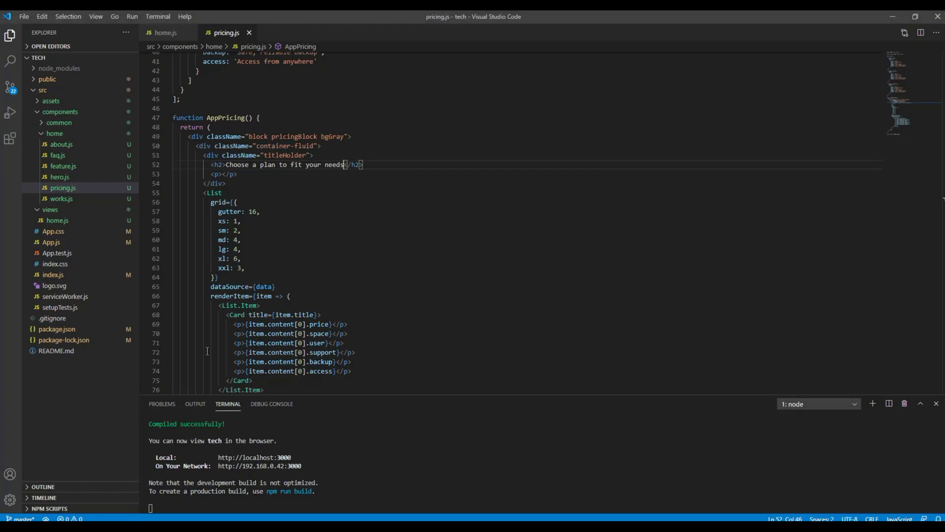
pyautogui.write('Debitis itaque minima dolorum fuga aperiam inventore, quidem enim')
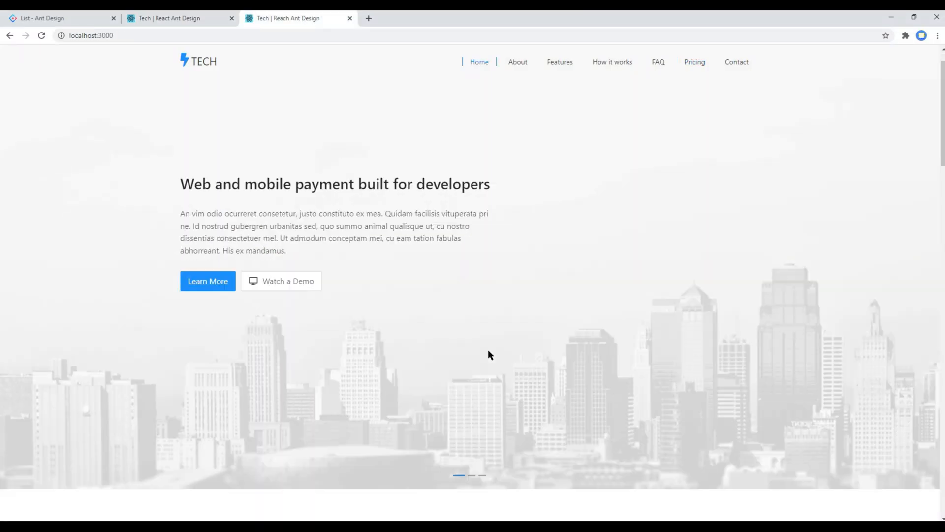
pyautogui.scroll(-3)
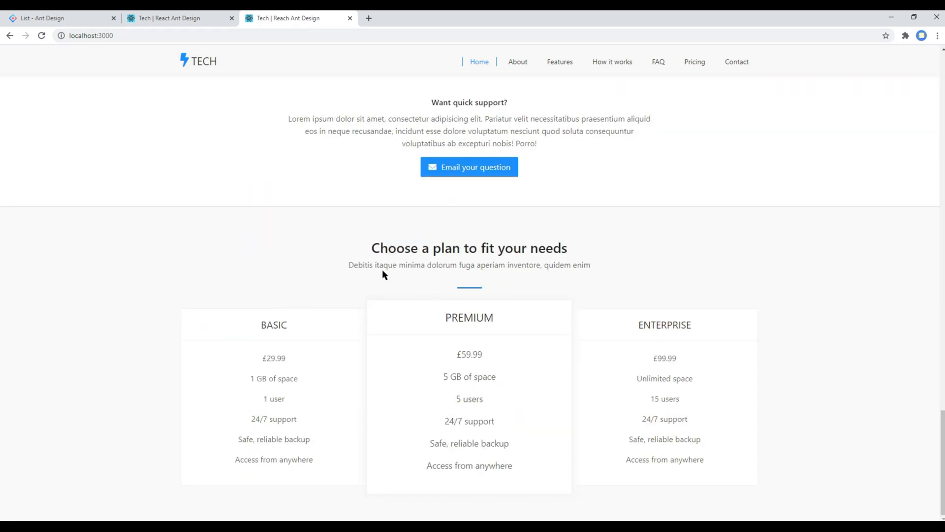
pyautogui.moveTo(597, 250)
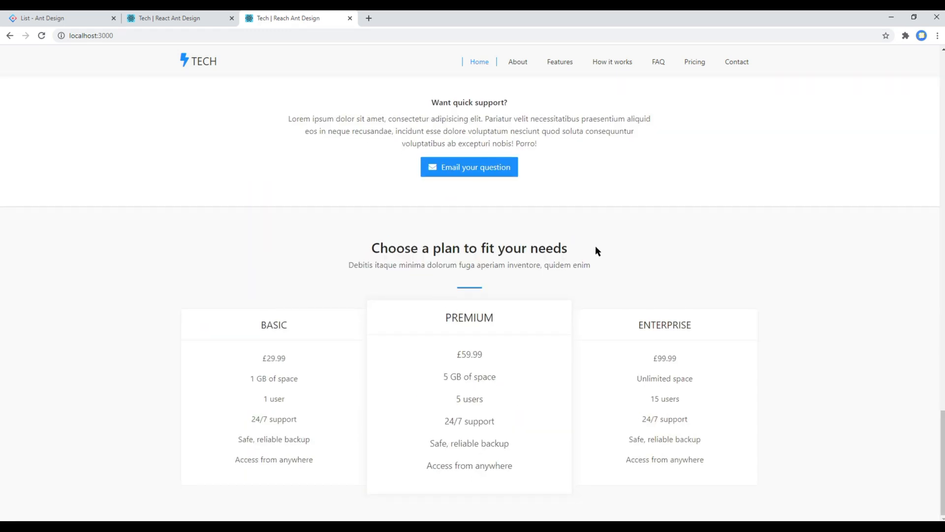
pyautogui.moveTo(270, 48)
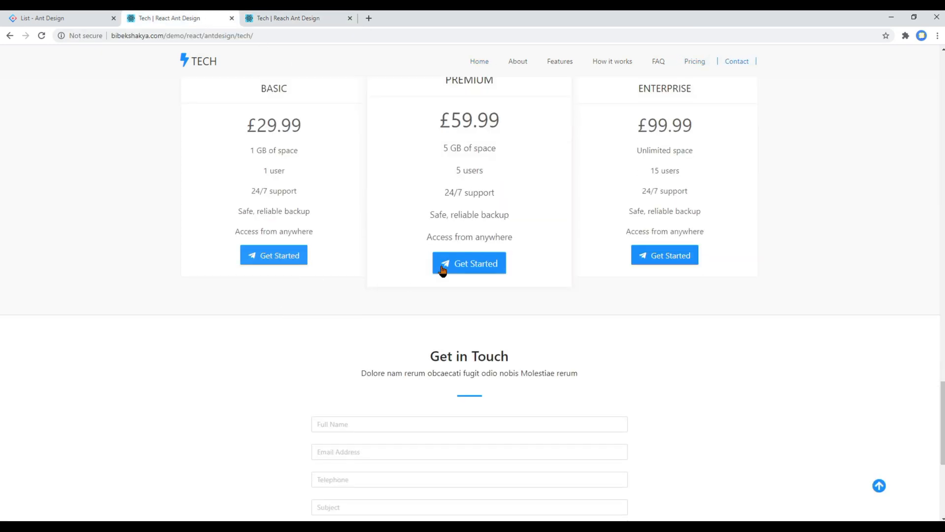
pyautogui.moveTo(443, 272)
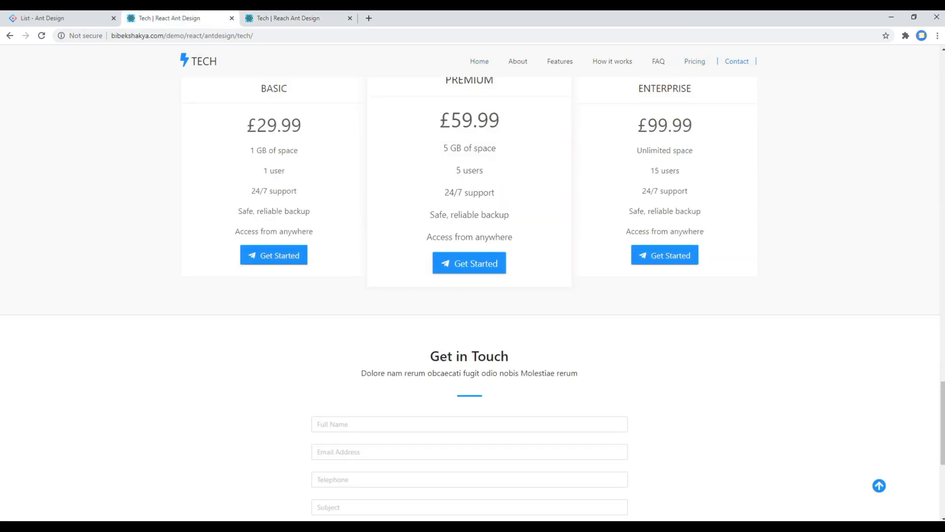
# - Copy the primary Button example from the Ant Design docs into the pricing card
pyautogui.click(60, 18)
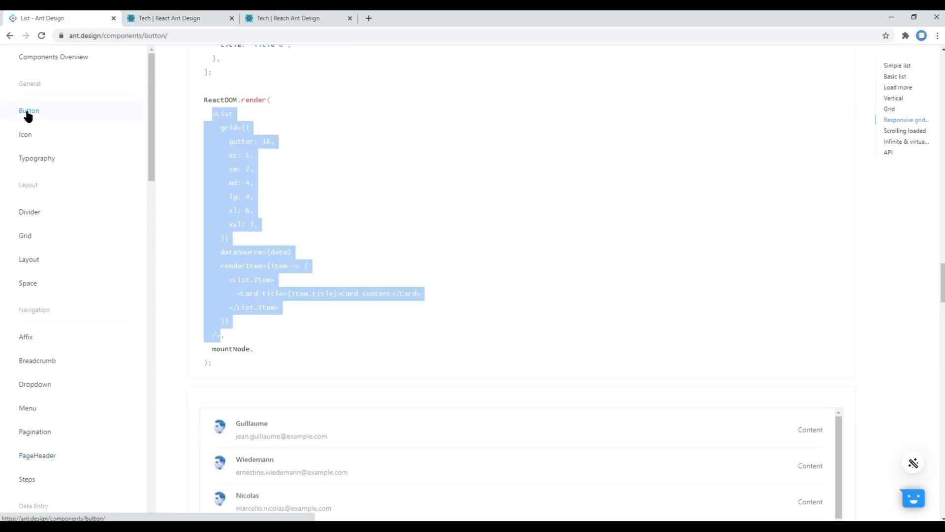
pyautogui.click(29, 110)
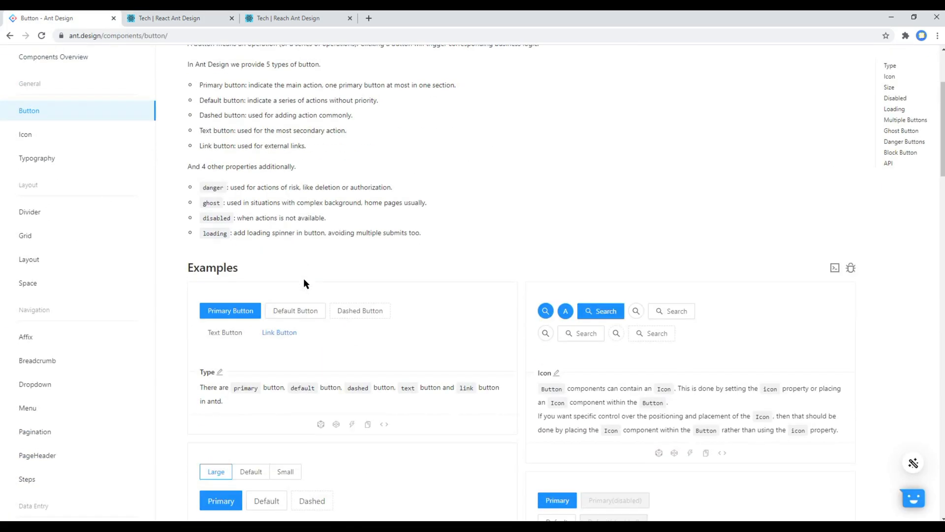
pyautogui.click(384, 276)
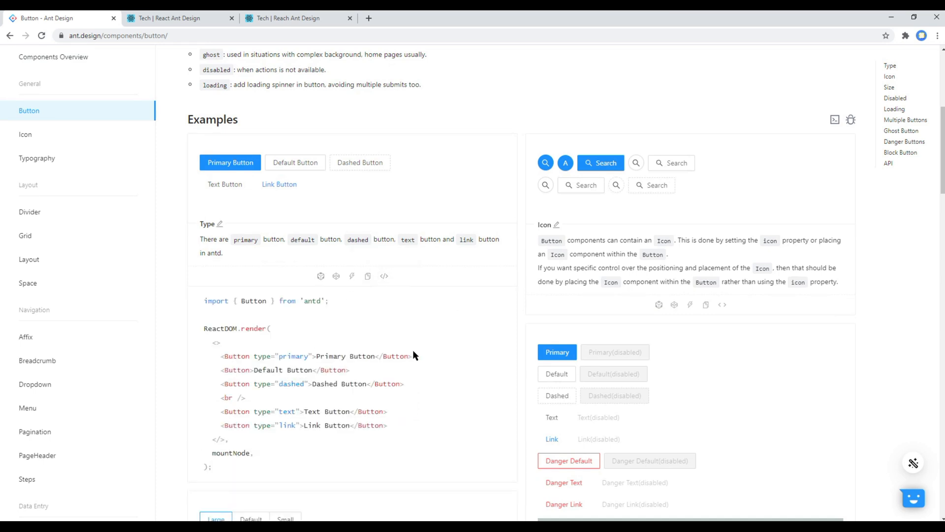
pyautogui.doubleClick(316, 355)
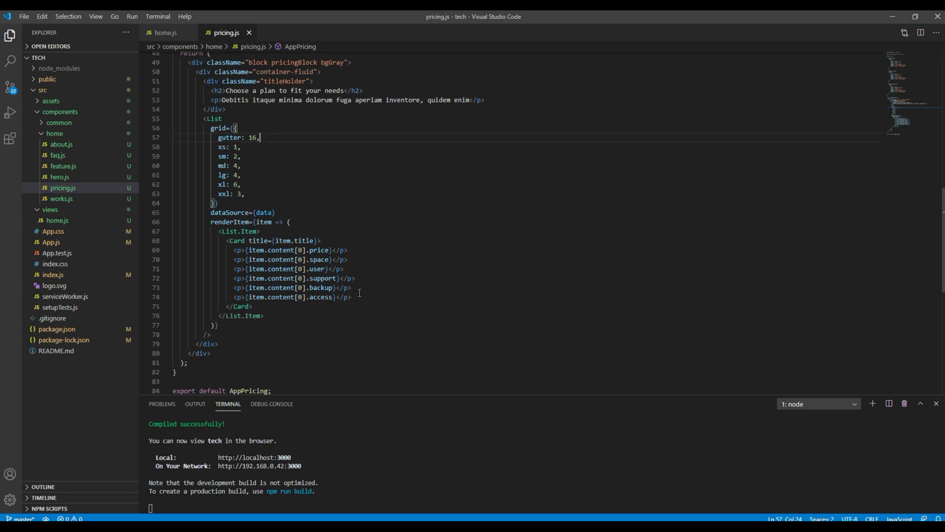
pyautogui.write('<Button type="primary">Primary Button</Button>')
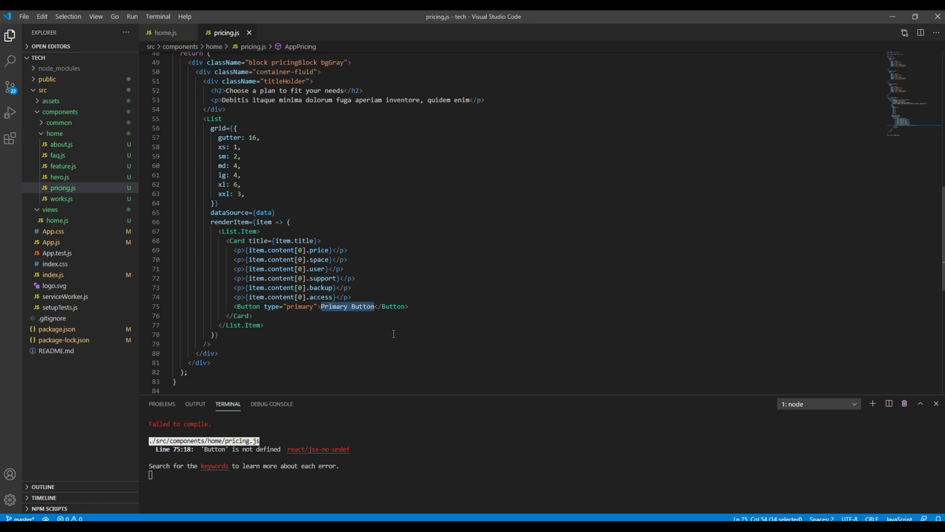
# - Change the button label to 'Get Started' and add size="large"
pyautogui.write('Get Start')
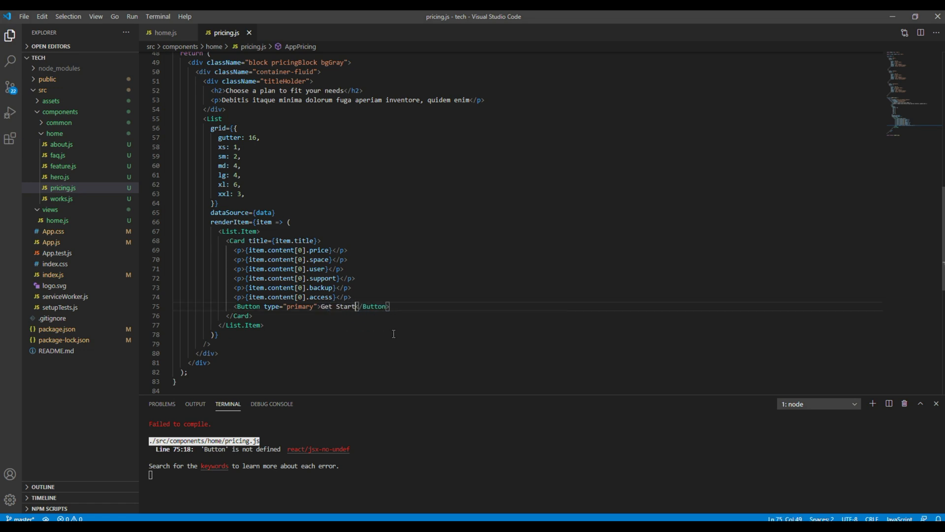
pyautogui.write('ed')
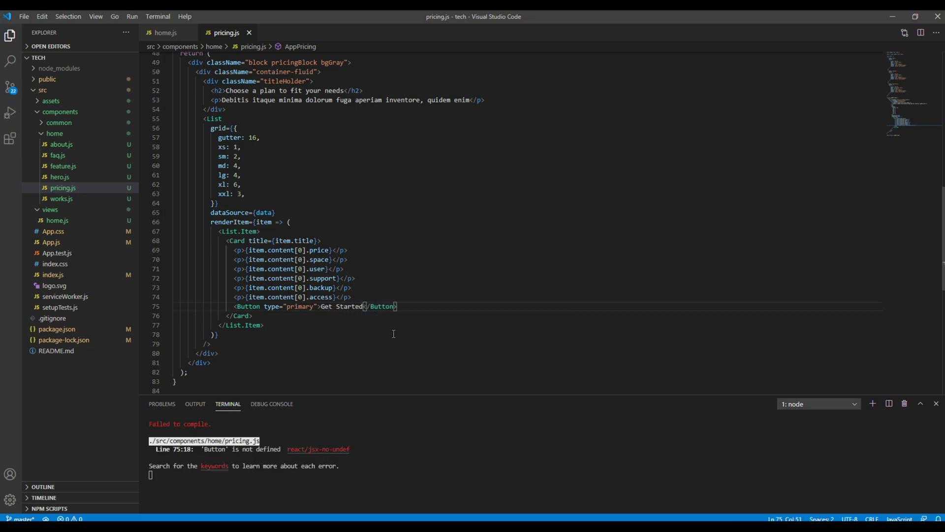
pyautogui.doubleClick(296, 306)
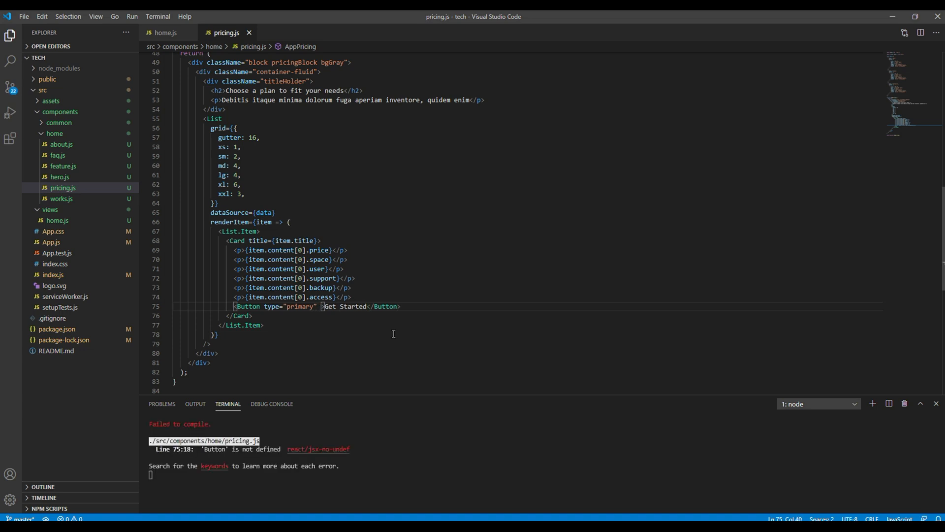
pyautogui.write('size=""')
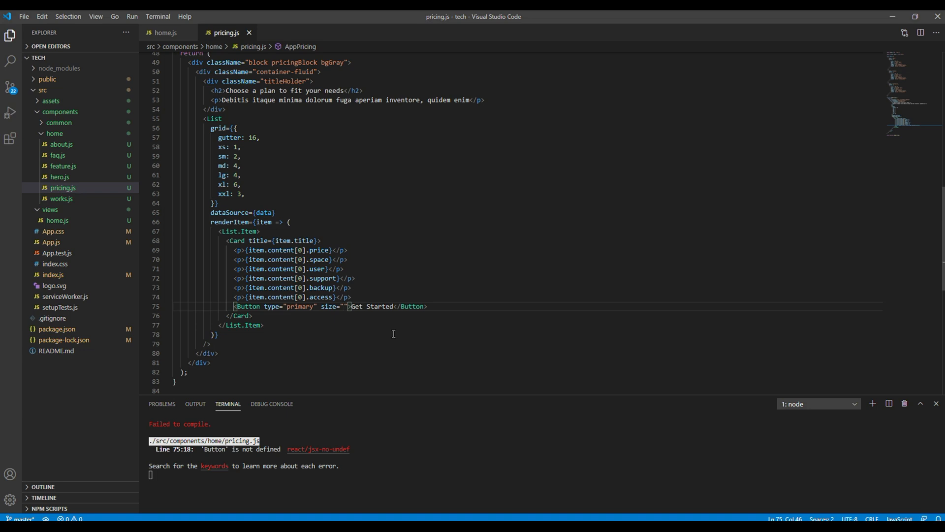
pyautogui.write('large')
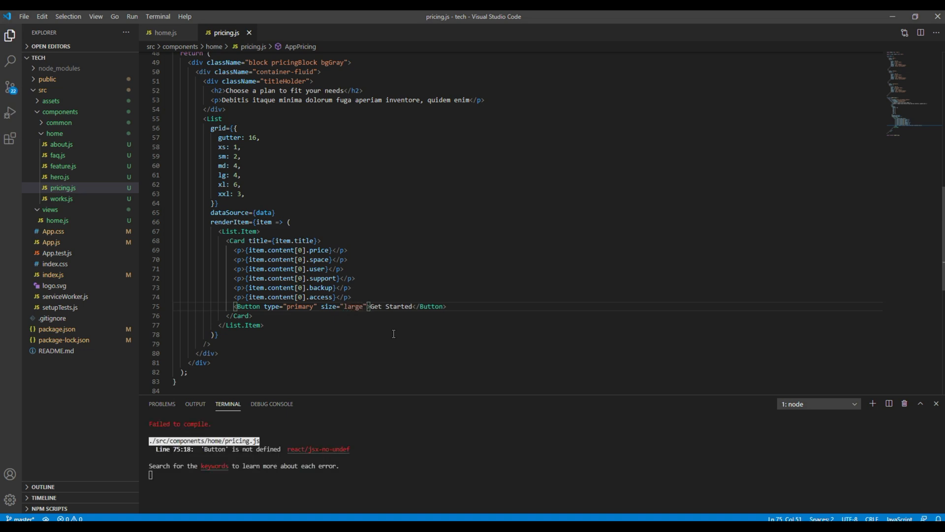
pyautogui.scroll(3)
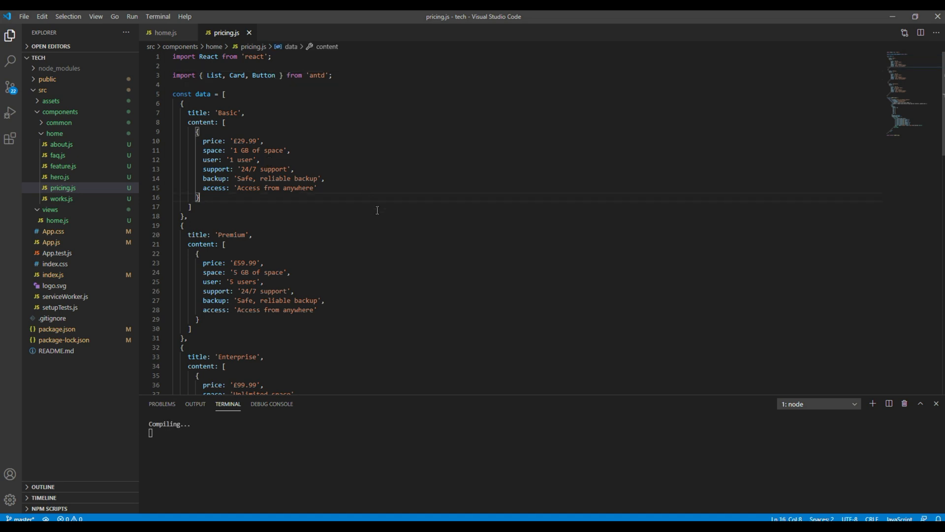
pyautogui.scroll(-3)
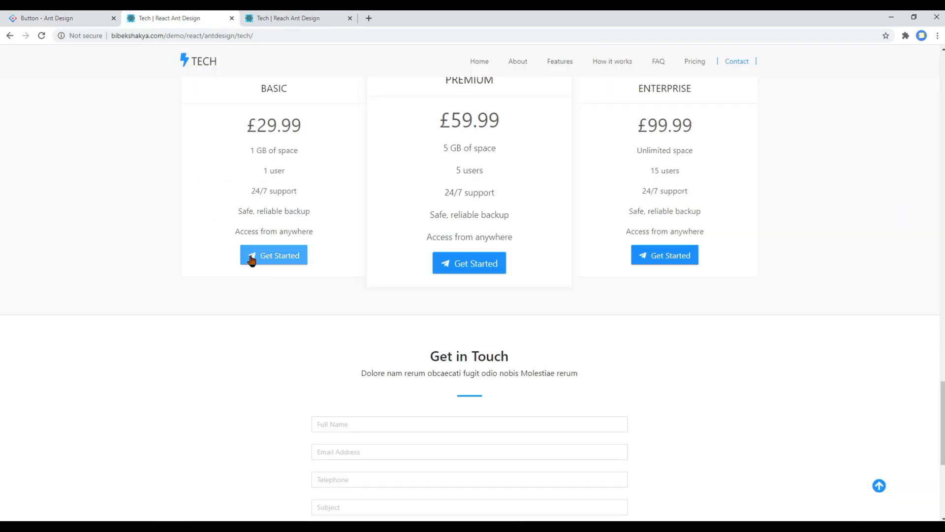
# - Insert the fab fa-telegram-plane icon before 'Get Started', then inspect the demo's £29.99 price
pyautogui.press('f12')
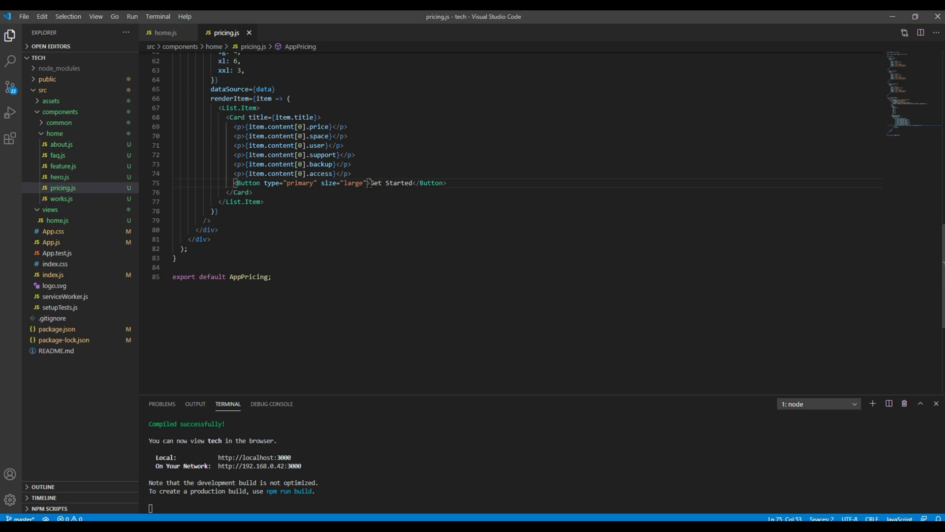
pyautogui.write('<i class="fab fa-telegram-plane"></i>')
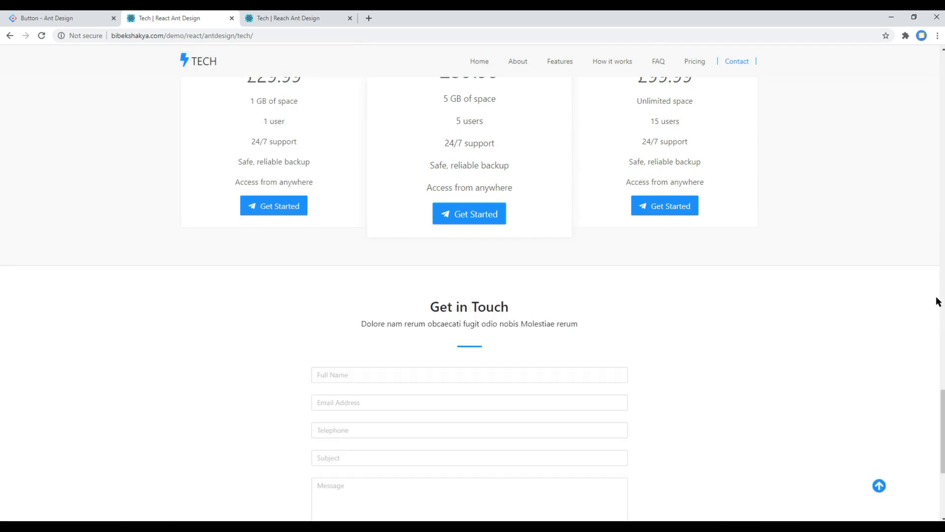
pyautogui.scroll(3)
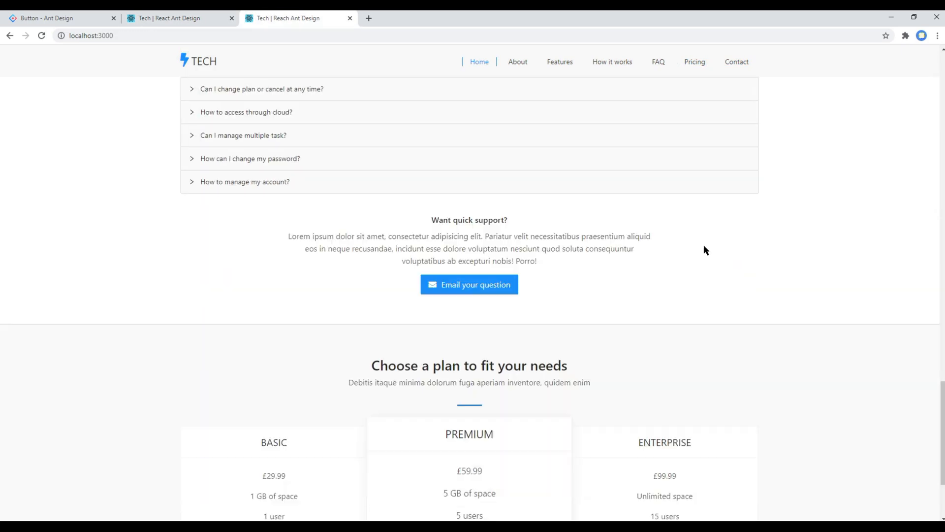
pyautogui.scroll(-3)
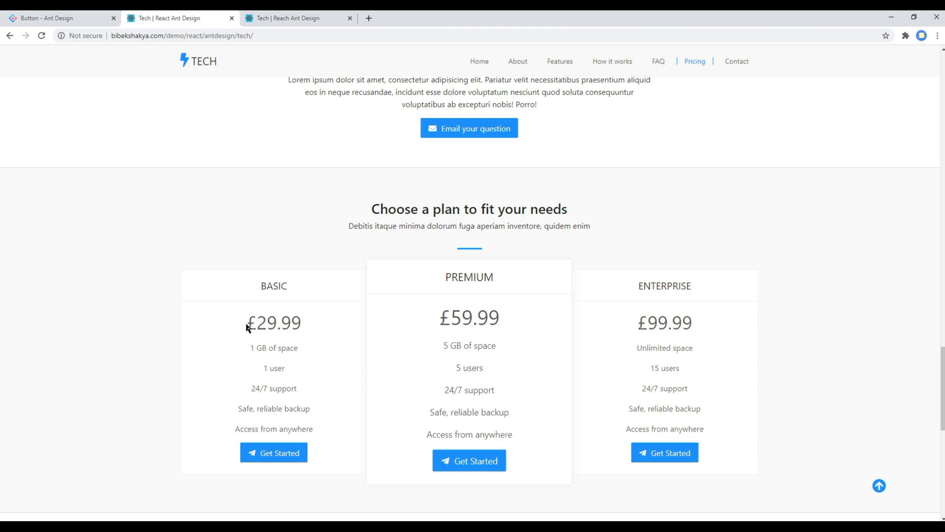
pyautogui.doubleClick(273, 323)
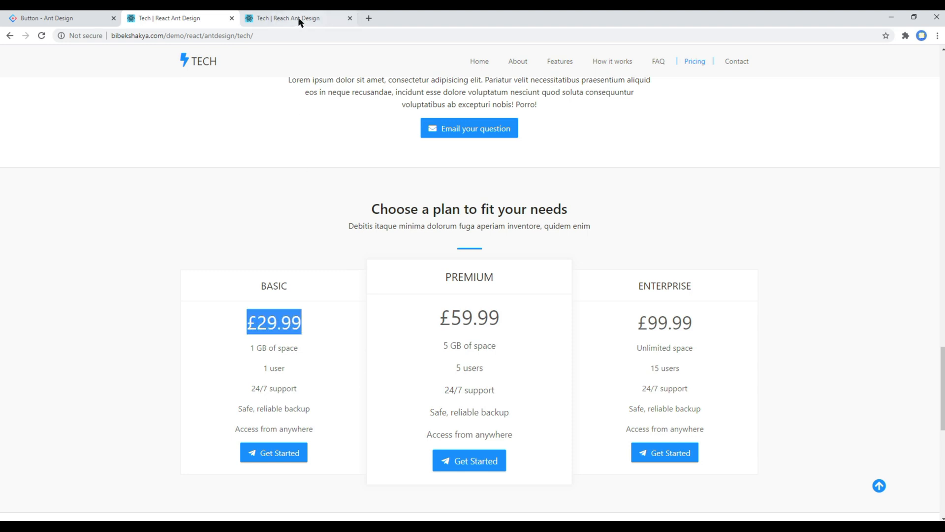
pyautogui.moveTo(228, 112)
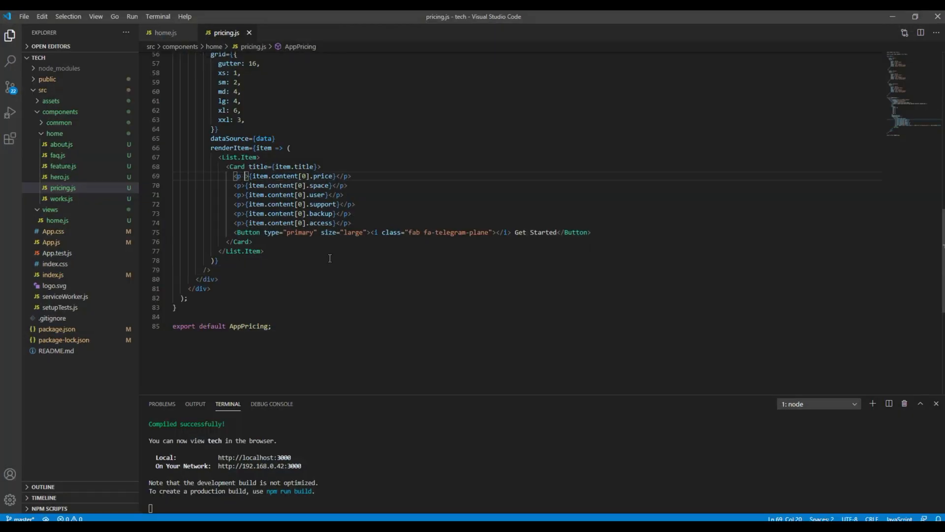
# - Add a className to the card's price paragraph so prices display large
pyautogui.write('className')
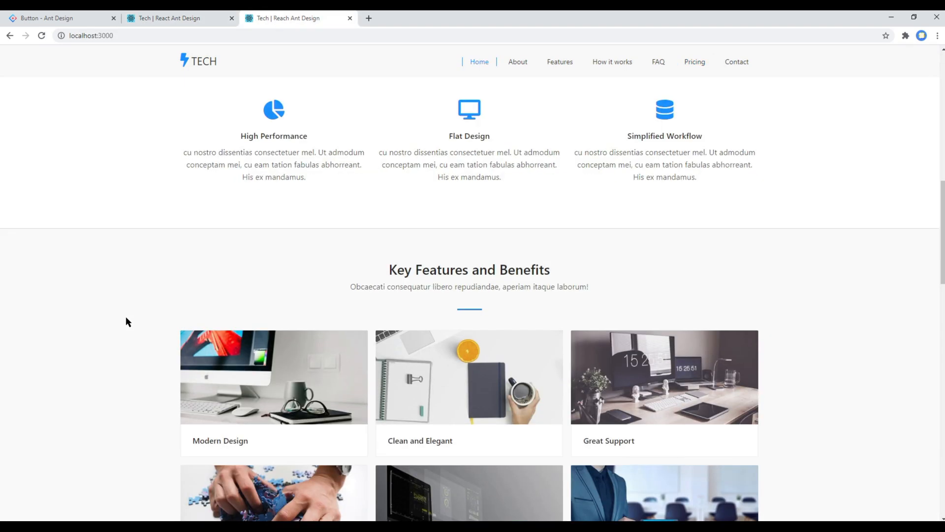
pyautogui.scroll(-3)
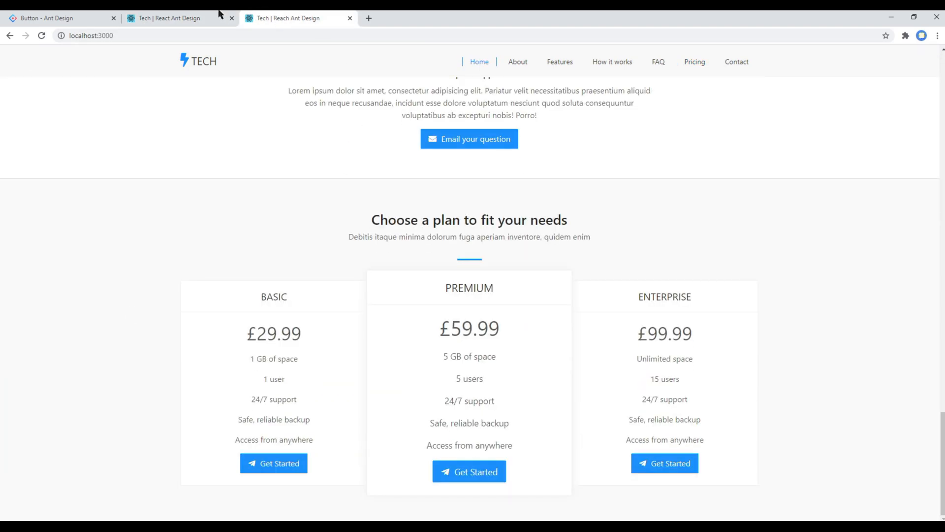